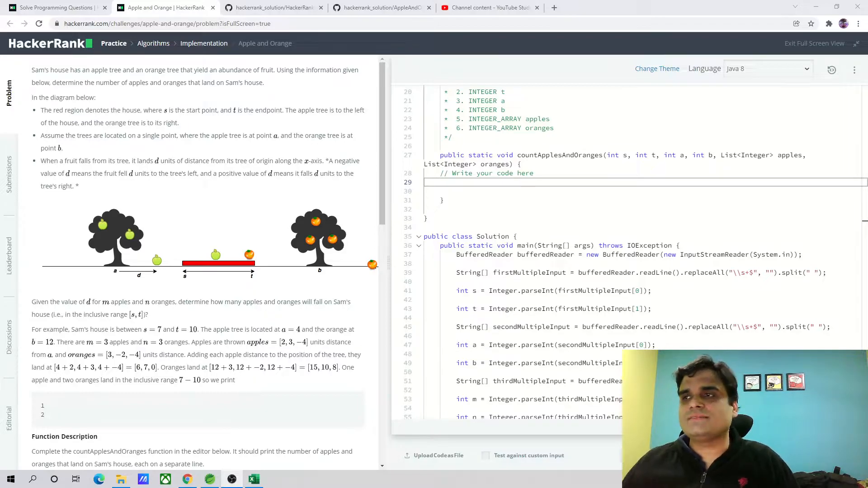
pyautogui.moveTo(159, 227)
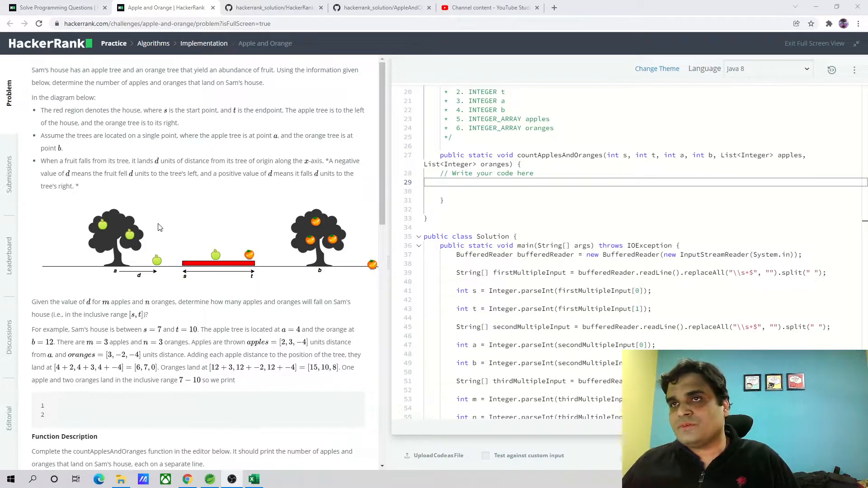
pyautogui.moveTo(186, 275)
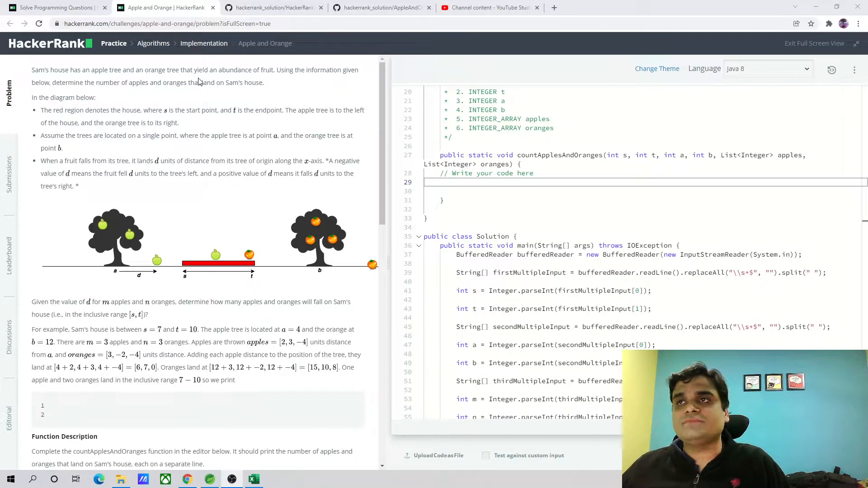
pyautogui.moveTo(121, 239)
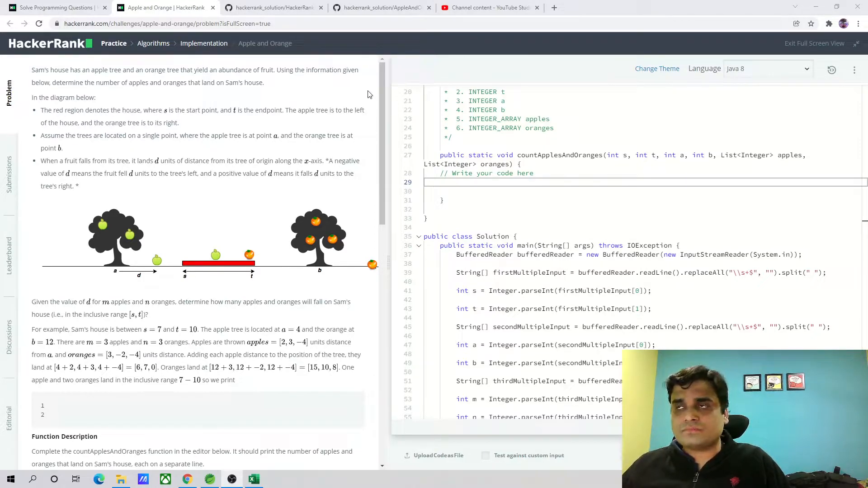
pyautogui.moveTo(266, 207)
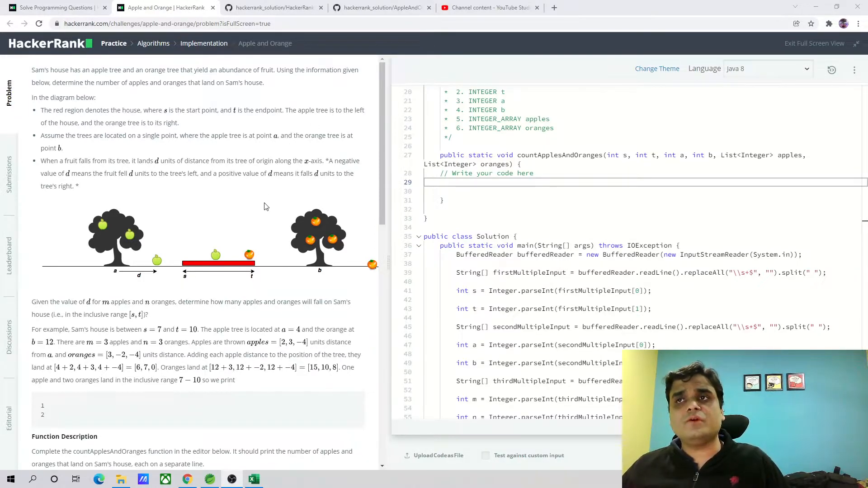
pyautogui.moveTo(163, 228)
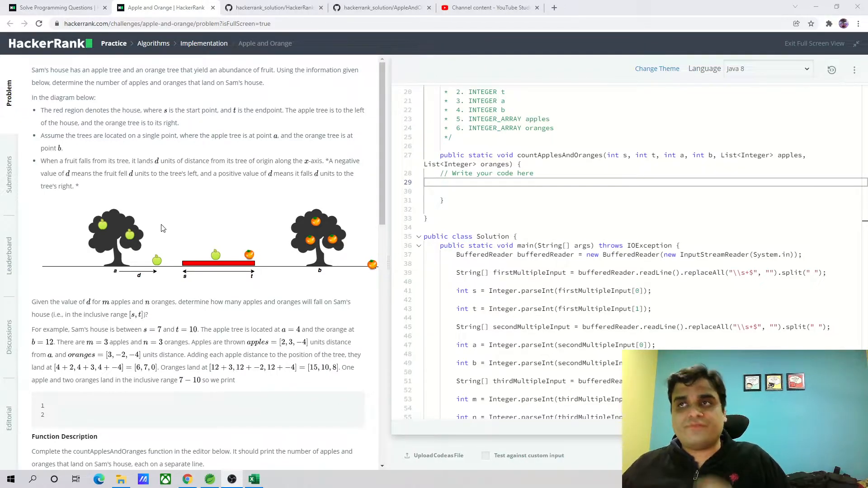
pyautogui.moveTo(153, 221)
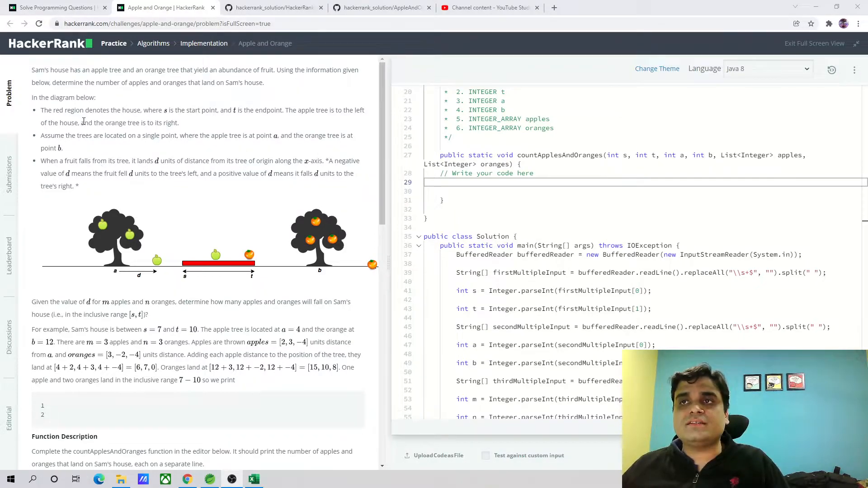
pyautogui.moveTo(205, 122)
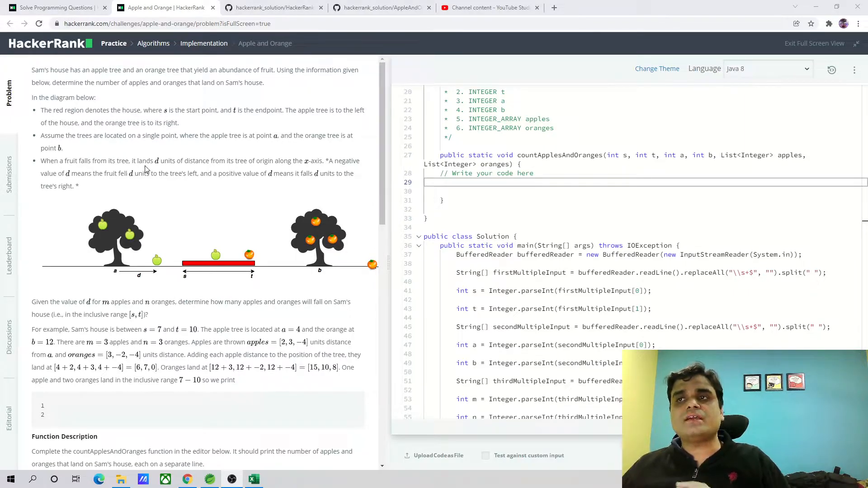
pyautogui.moveTo(234, 227)
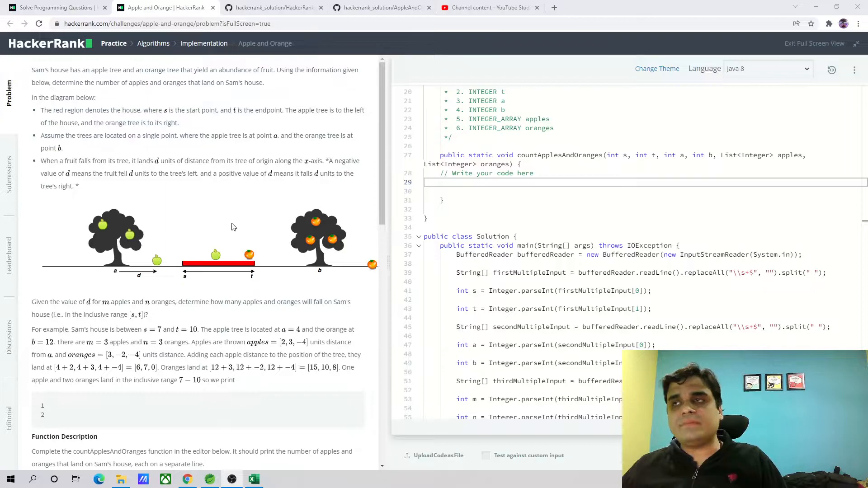
pyautogui.moveTo(332, 270)
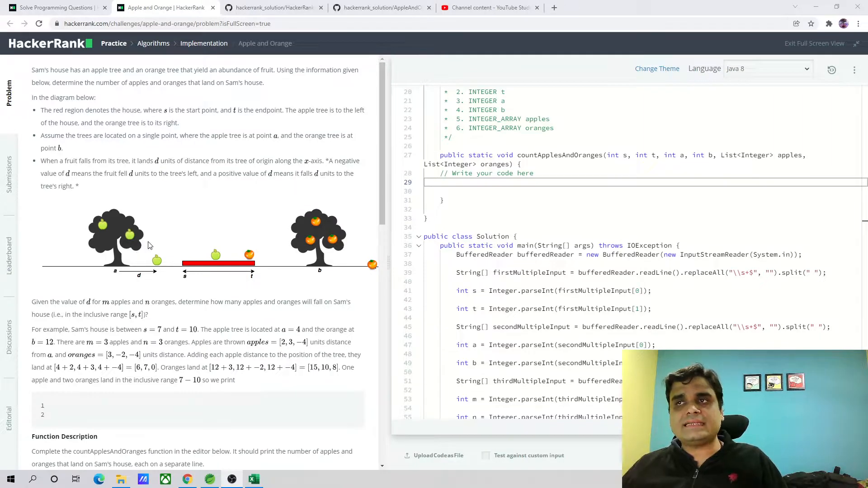
pyautogui.moveTo(165, 272)
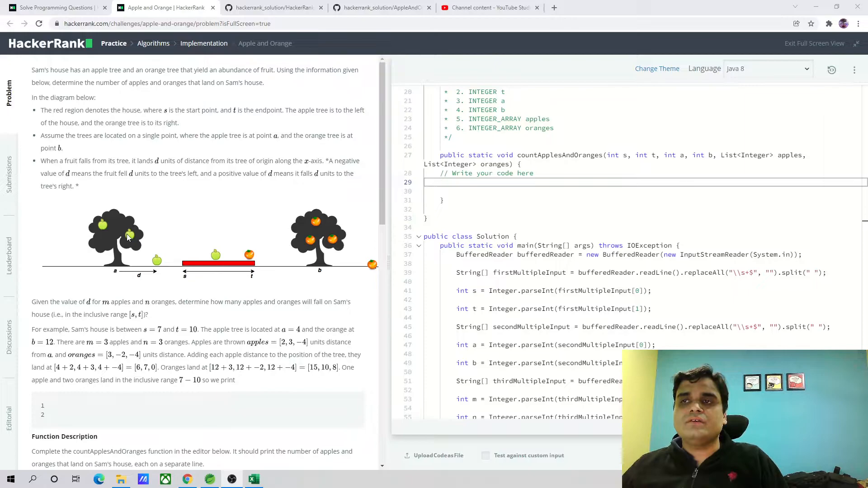
pyautogui.moveTo(163, 270)
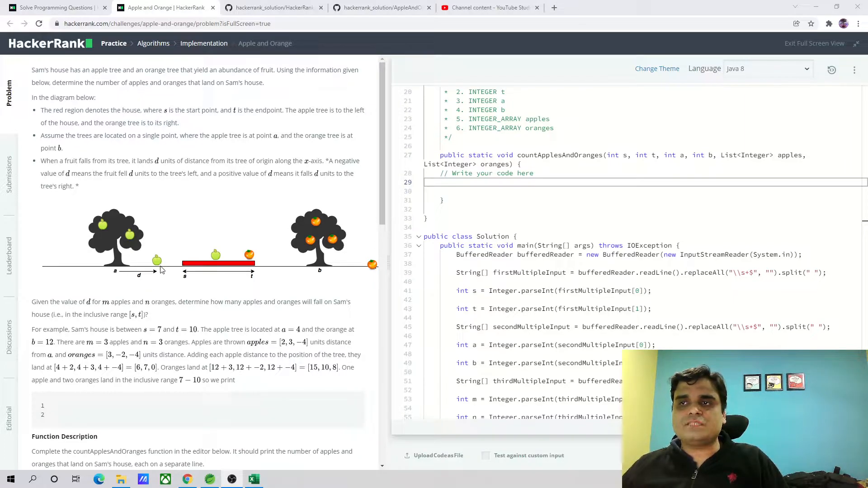
pyautogui.moveTo(175, 268)
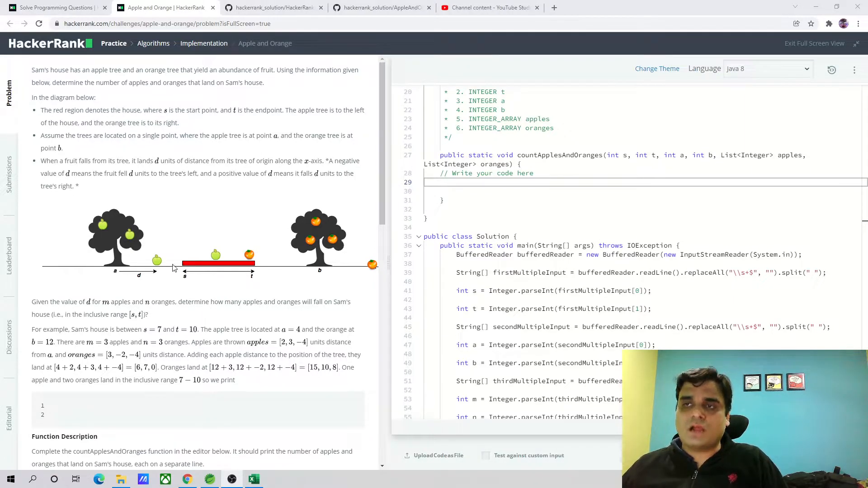
pyautogui.moveTo(149, 270)
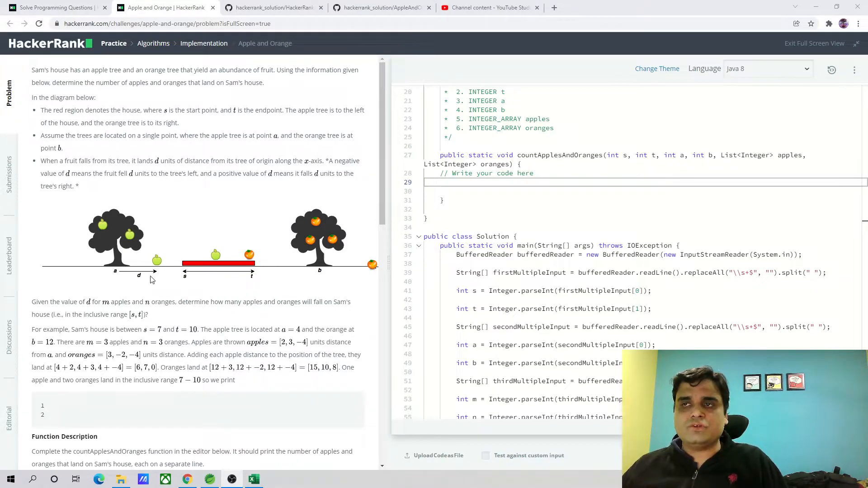
pyautogui.moveTo(143, 276)
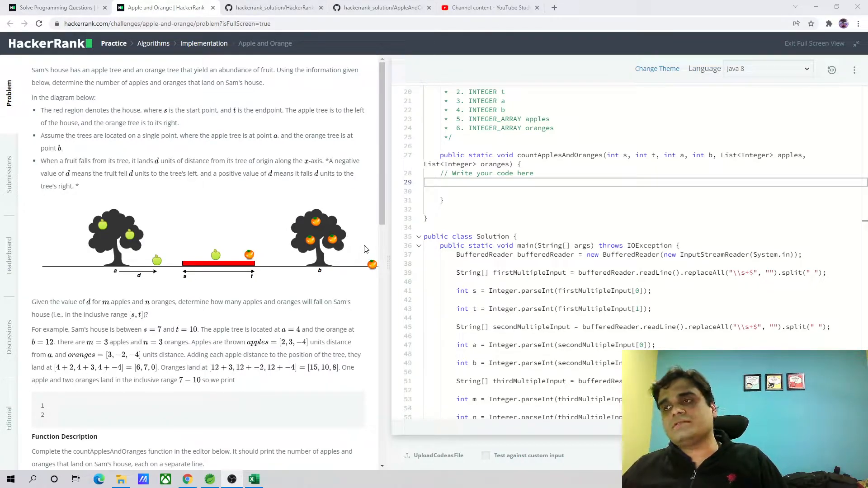
pyautogui.moveTo(353, 266)
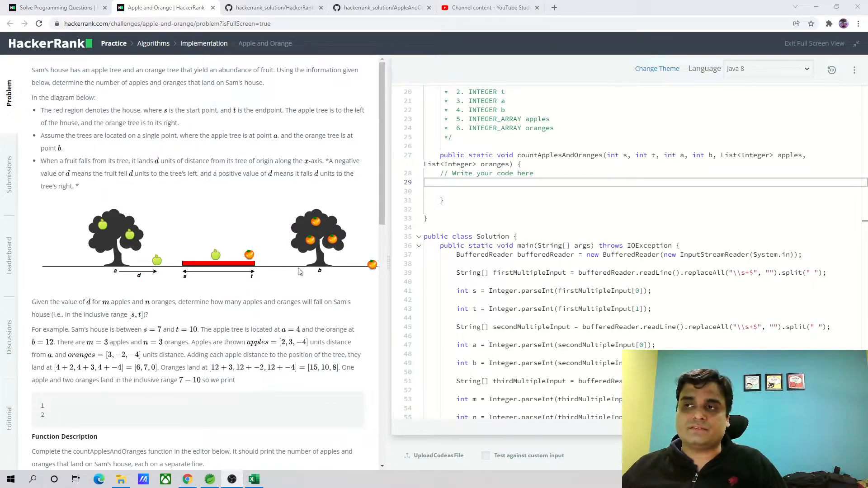
pyautogui.moveTo(76, 206)
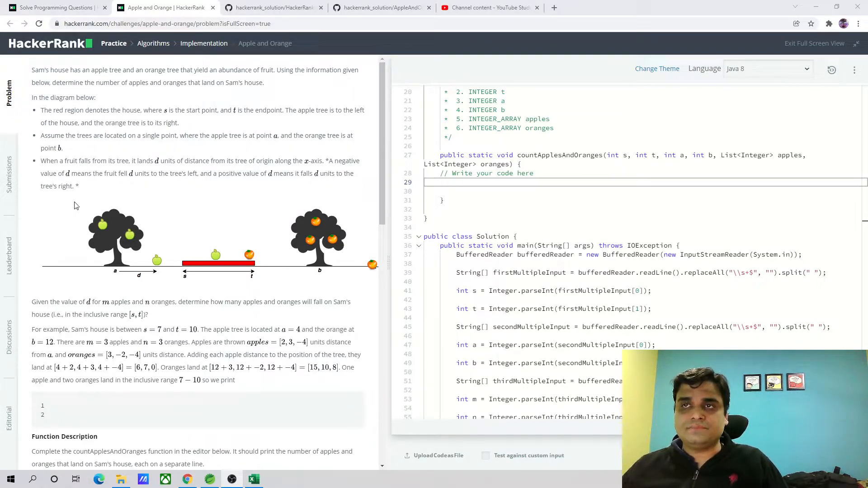
pyautogui.moveTo(141, 176)
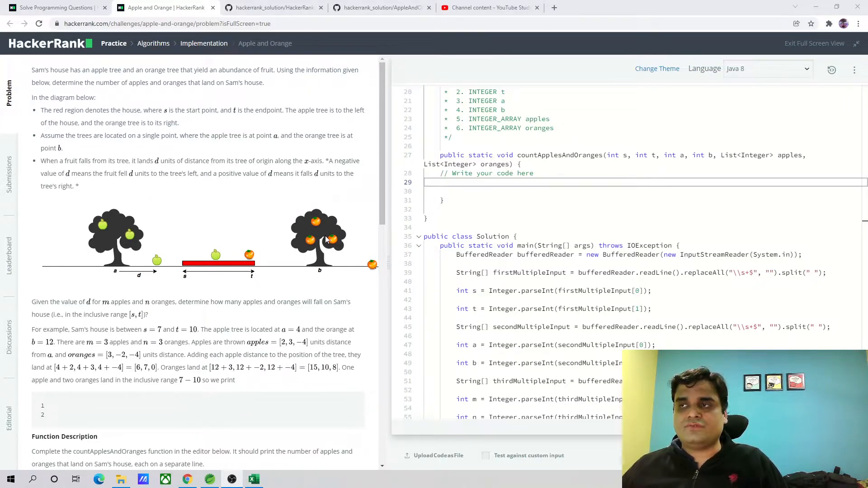
pyautogui.moveTo(271, 264)
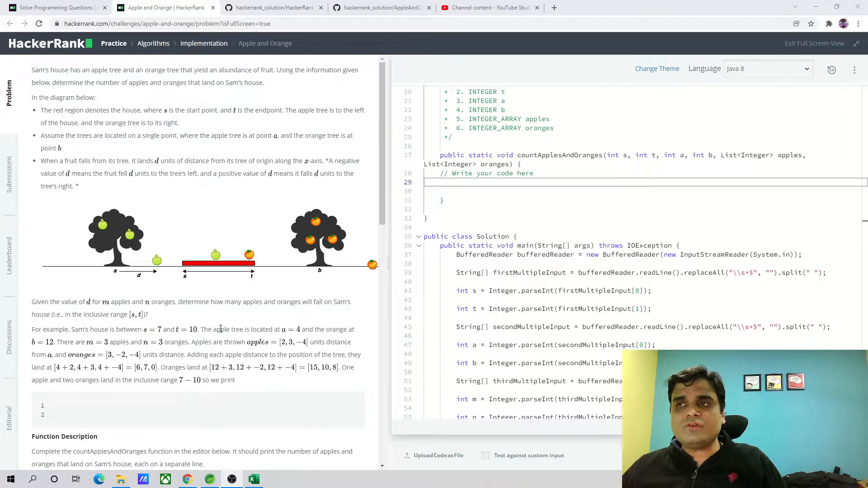
pyautogui.moveTo(187, 269)
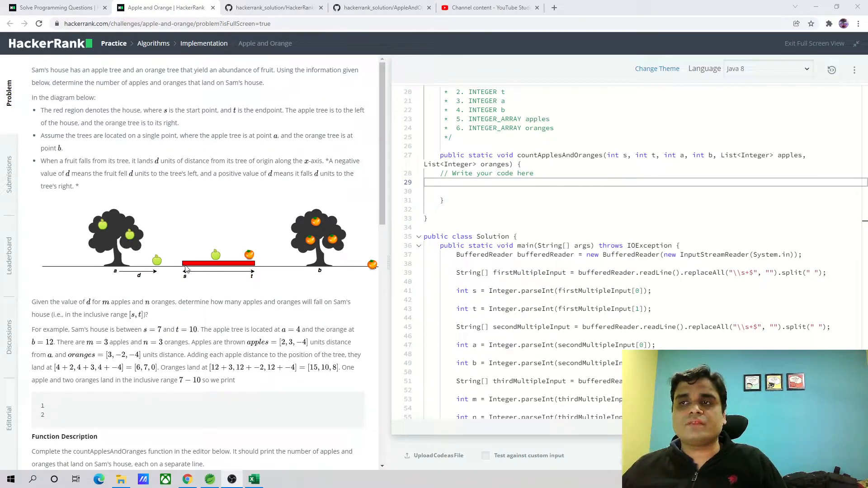
pyautogui.moveTo(203, 266)
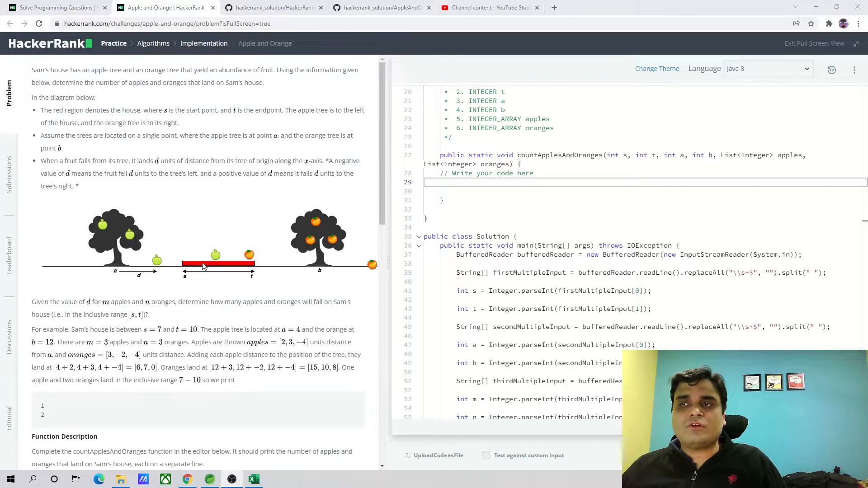
pyautogui.moveTo(192, 268)
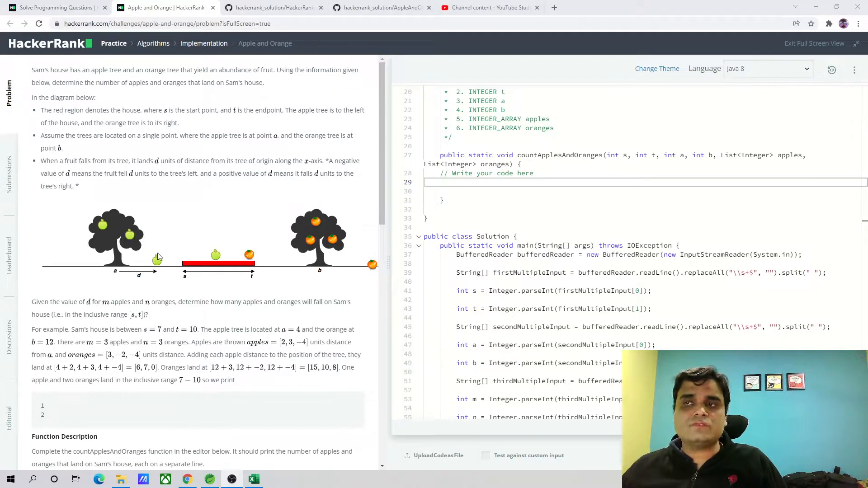
pyautogui.moveTo(133, 283)
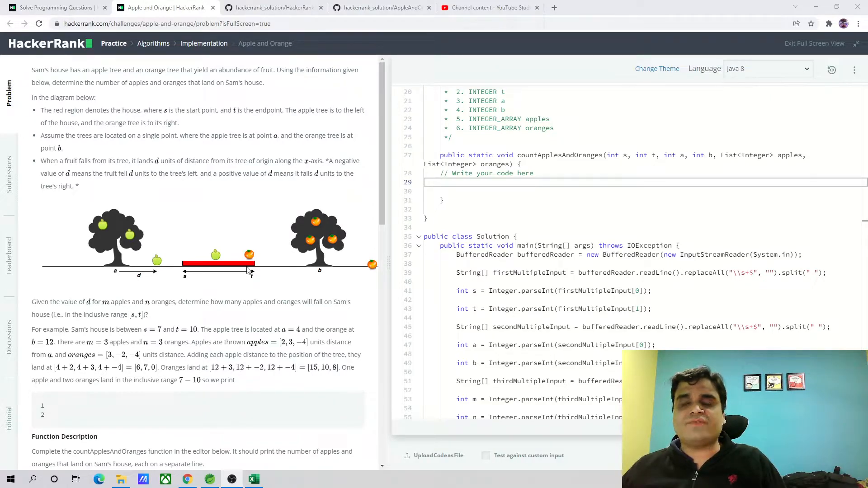
pyautogui.moveTo(165, 263)
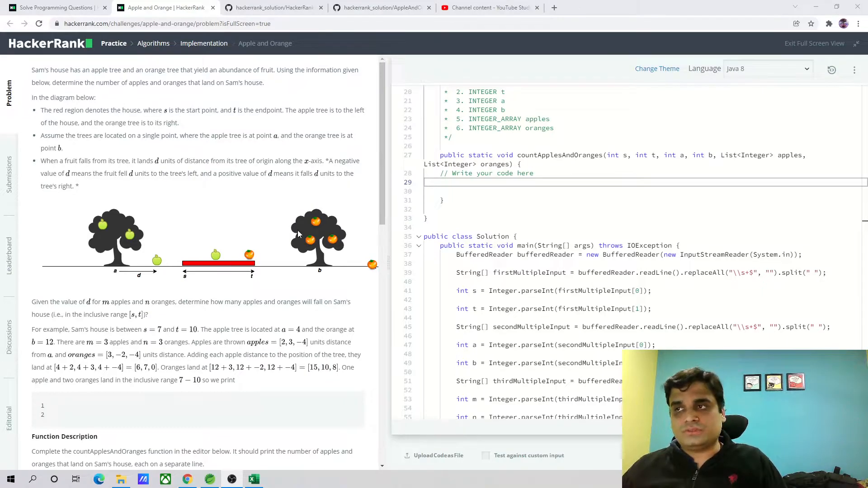
pyautogui.moveTo(327, 235)
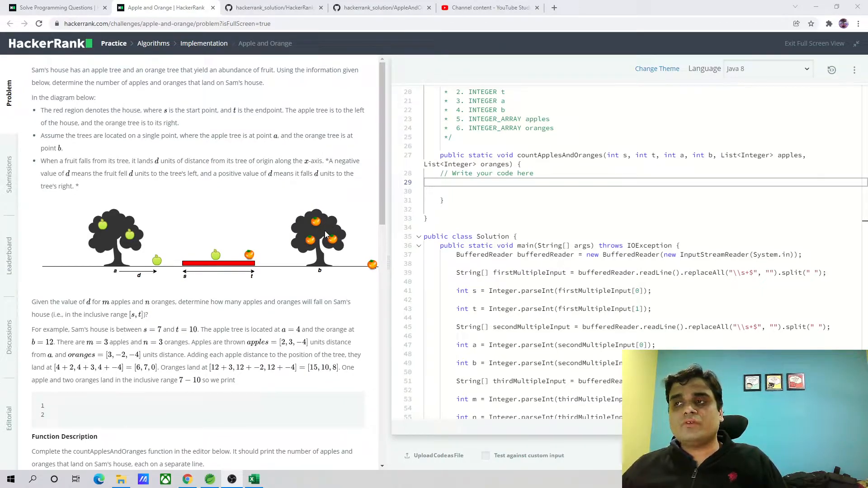
pyautogui.moveTo(285, 271)
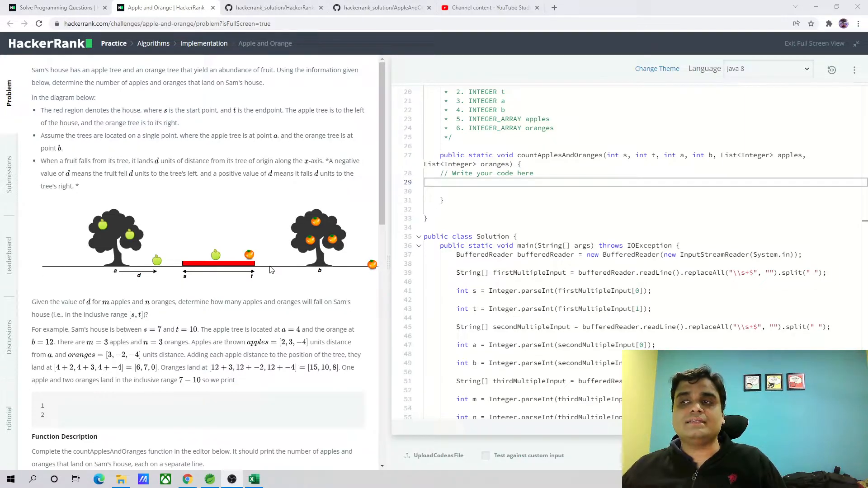
pyautogui.moveTo(278, 267)
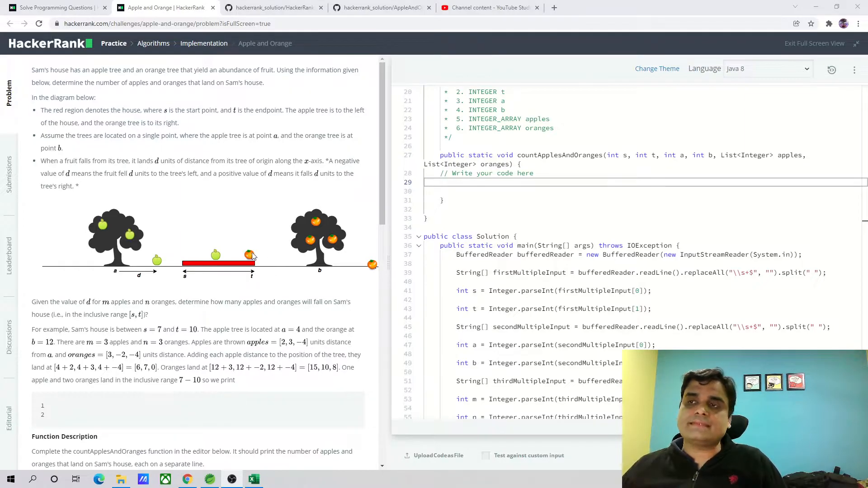
pyautogui.moveTo(266, 260)
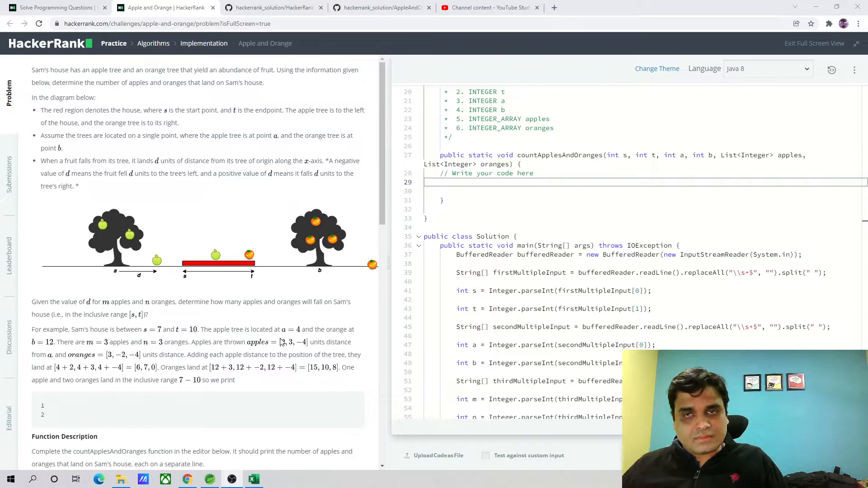
# - Place the cursor on line 29 inside the empty countApplesAndOranges body
pyautogui.click(468, 182)
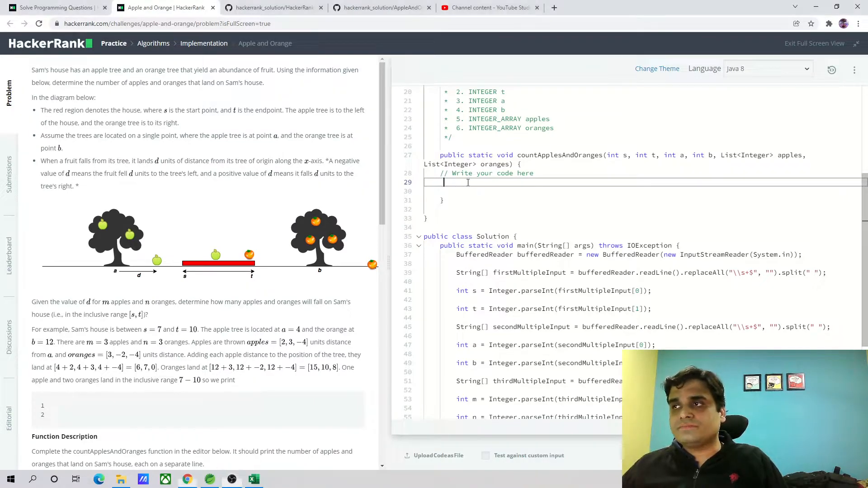
# - Declare int appleCounter and orangeCounter, each initialised to 0, then start a new line
pyautogui.write('int')
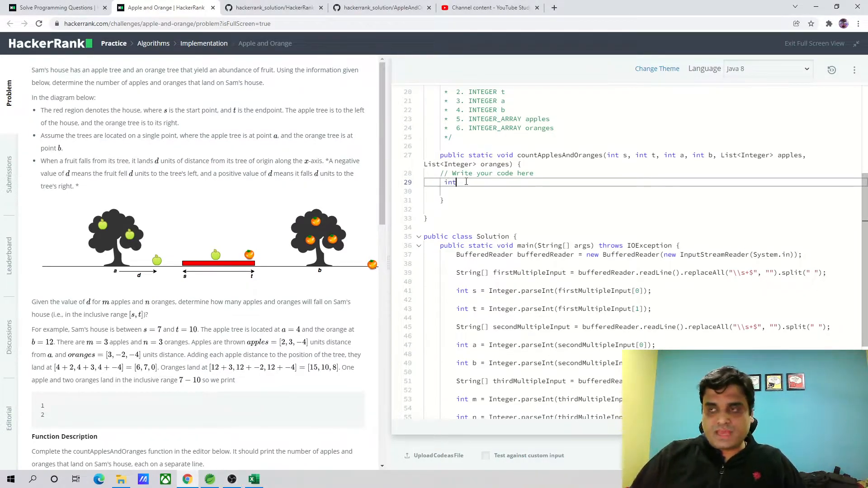
pyautogui.write('a')
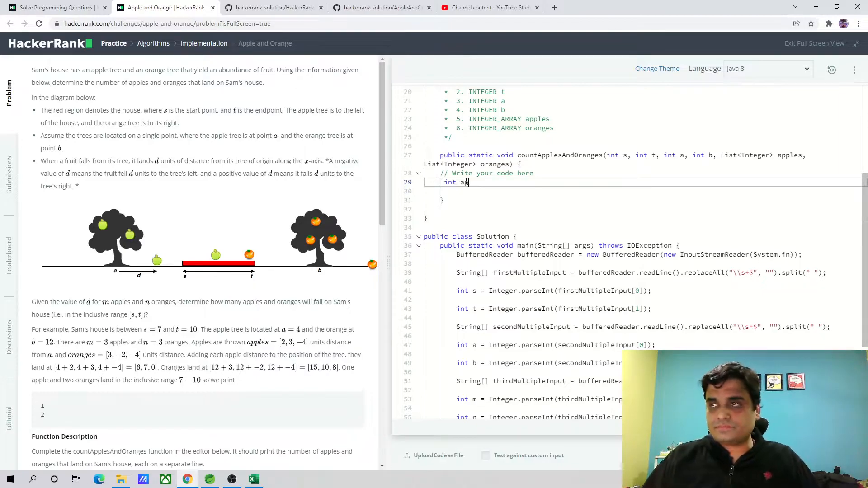
pyautogui.write('pplec')
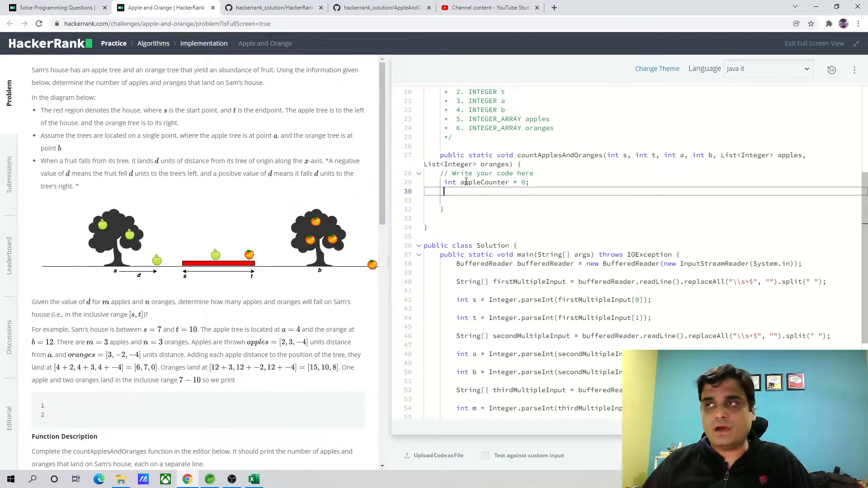
pyautogui.write('int')
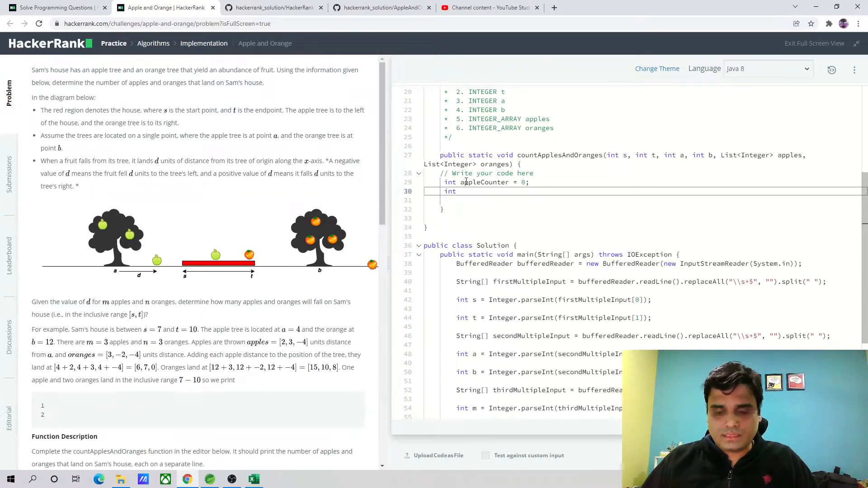
pyautogui.write('orangeCount')
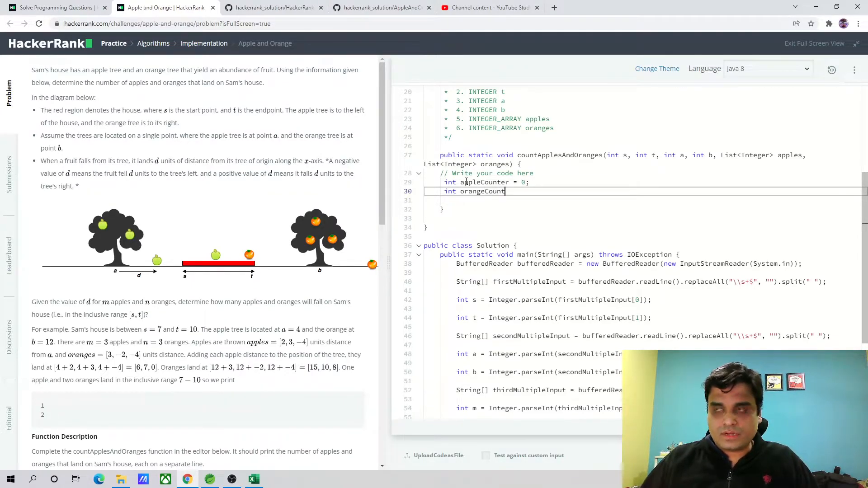
pyautogui.write('=0;')
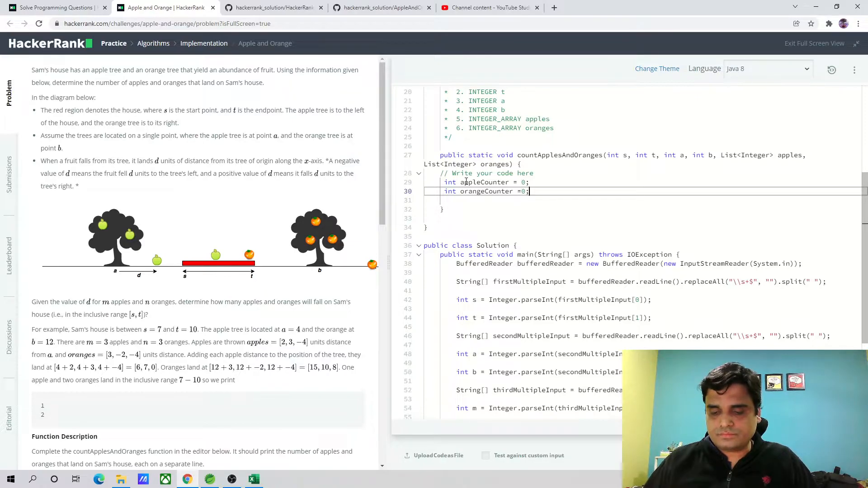
pyautogui.press('Enter')
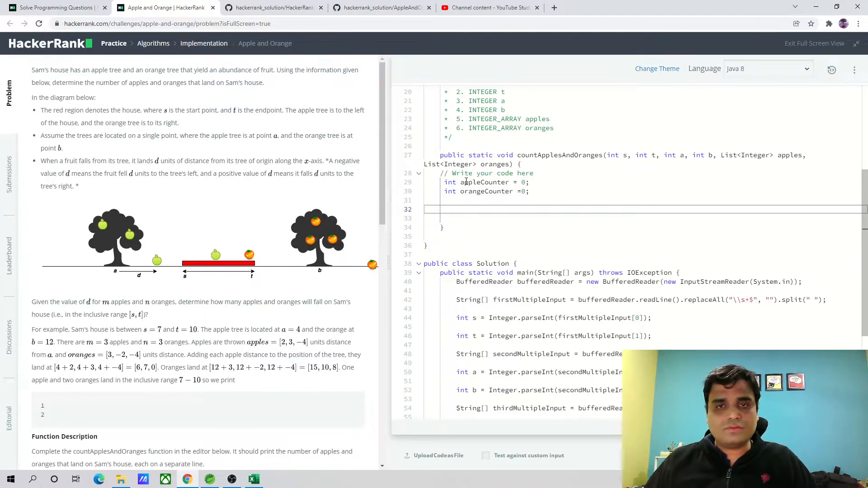
# - Start a for loop with i running from 0 to apples.size()
pyautogui.write('for (')
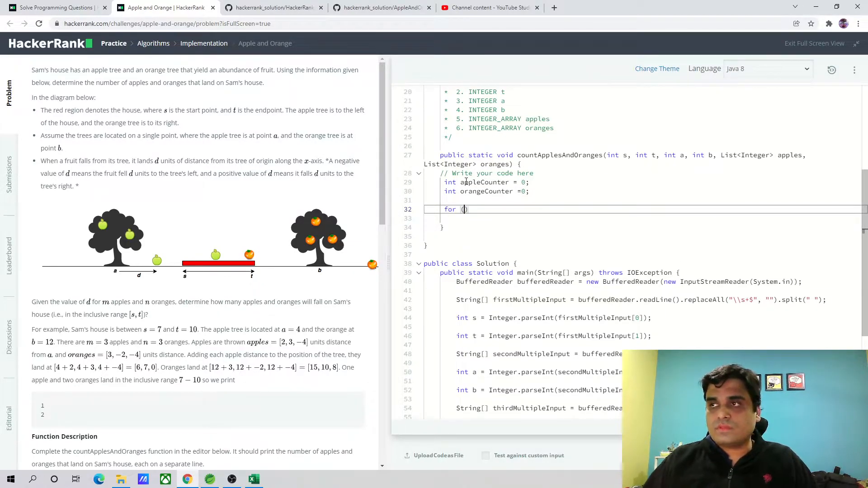
pyautogui.write('int')
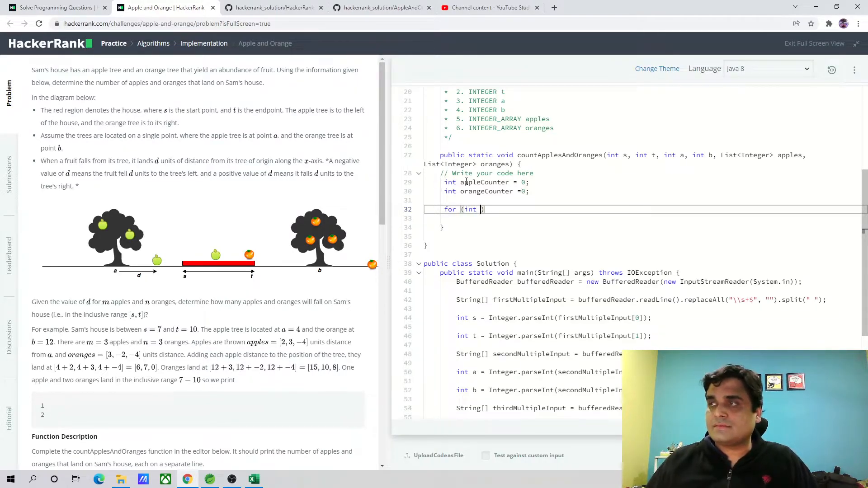
pyautogui.write('i')
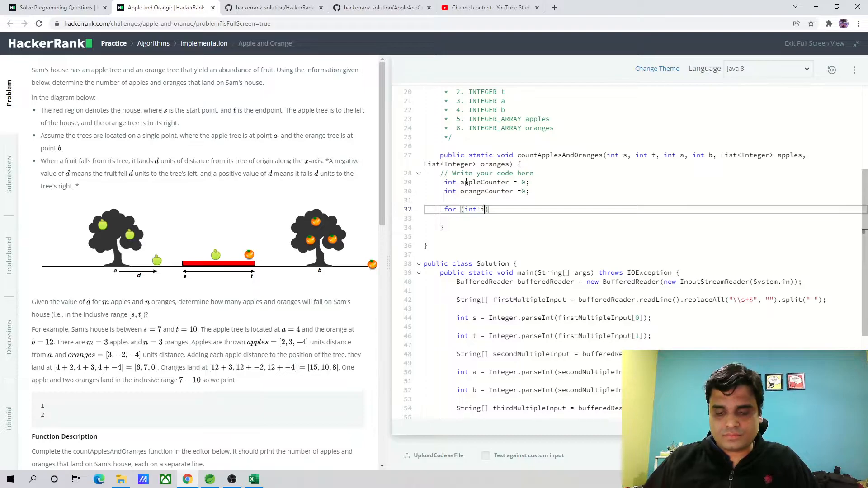
pyautogui.write('=0;i<apples/')
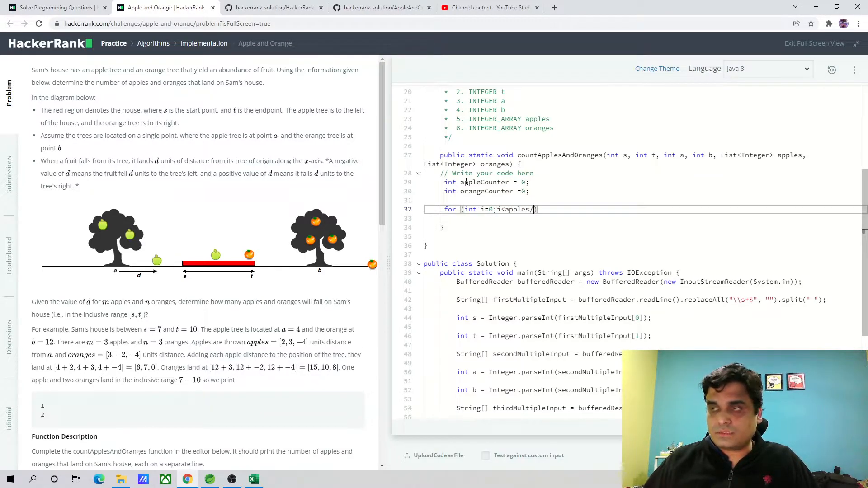
pyautogui.write('.size')
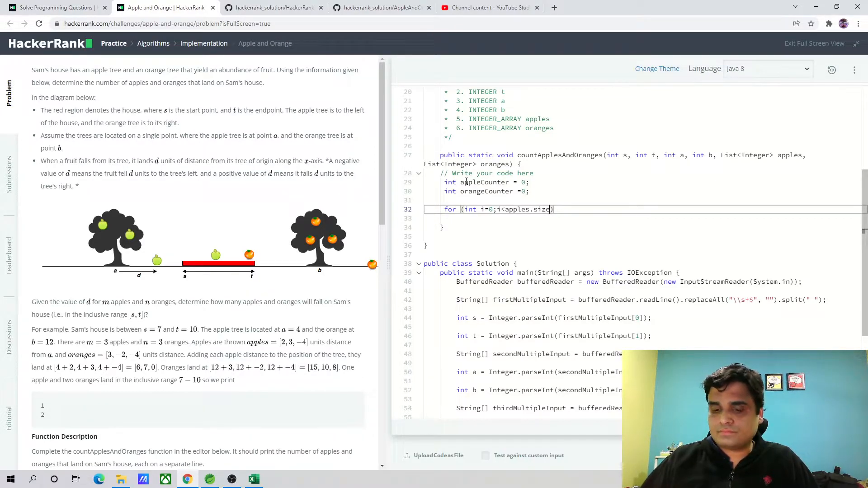
pyautogui.write('();i+')
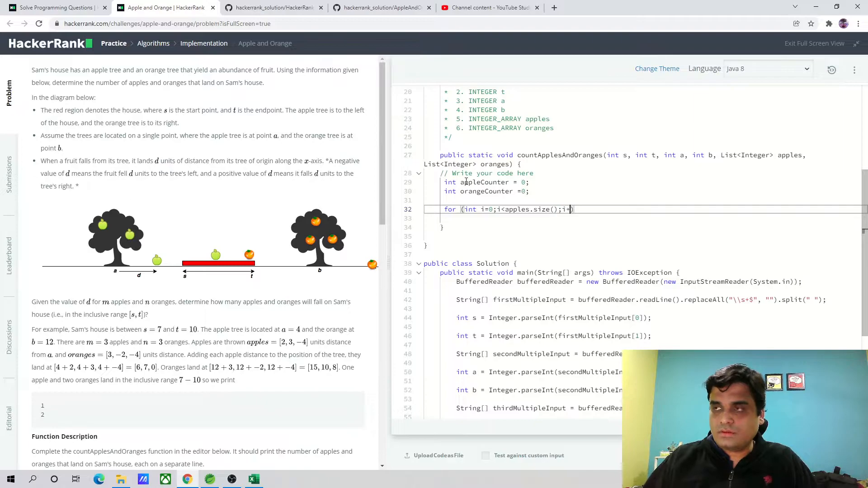
pyautogui.write('++){')
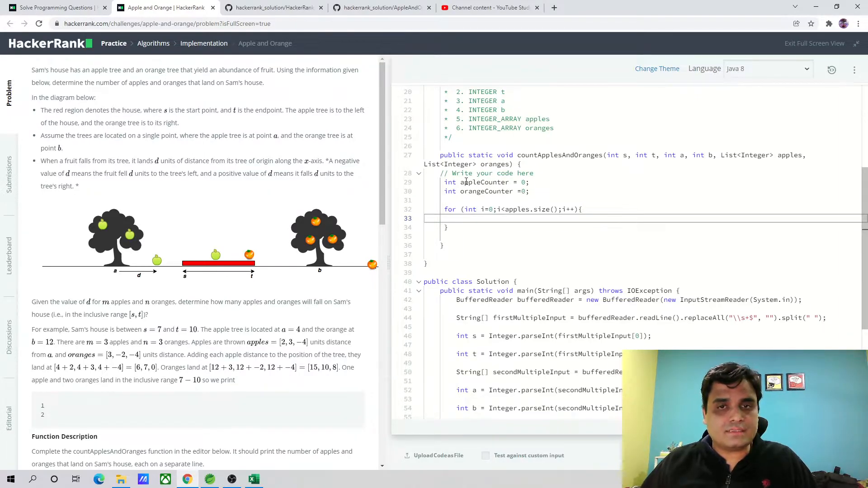
# - Inside the loop, compute each apple's landing position into tmp using apples.get(i)
pyautogui.write('int tp')
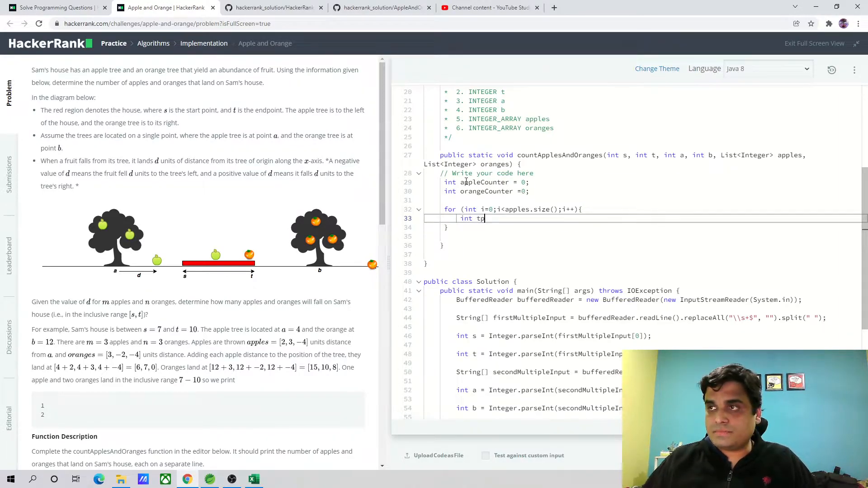
pyautogui.write('mp')
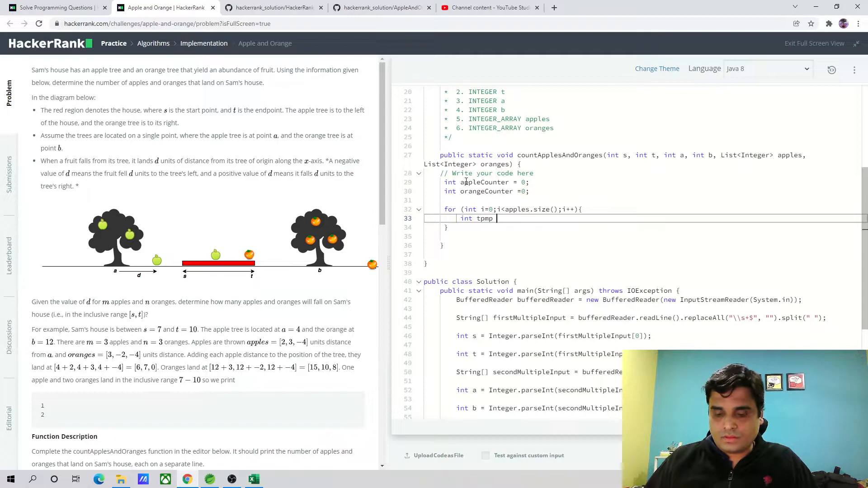
pyautogui.press('BackSpace')
pyautogui.write(' = a[[;s')
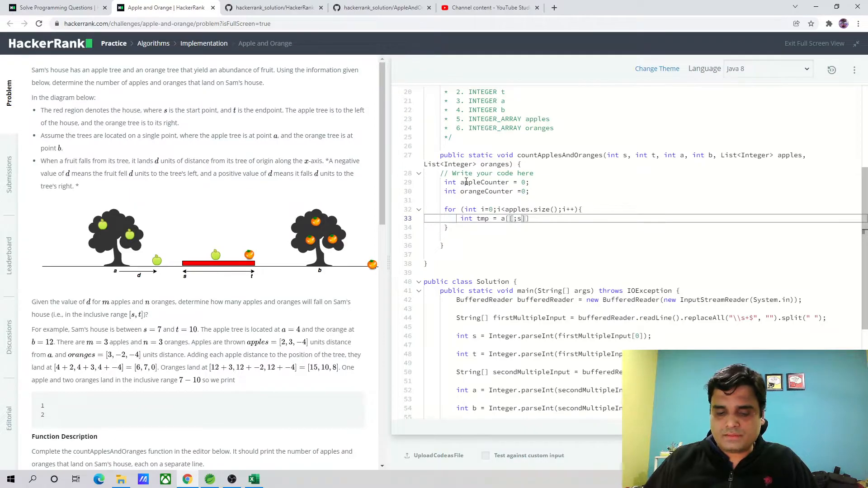
pyautogui.write('.get(i)')
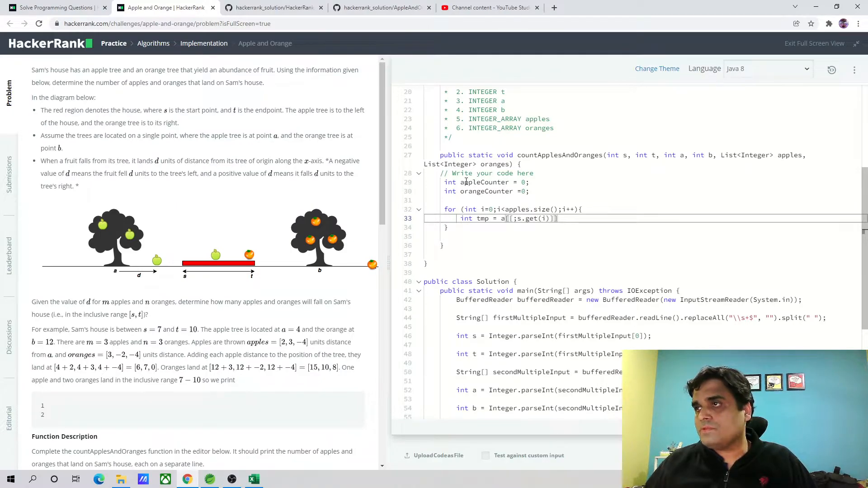
pyautogui.press('Backspace')
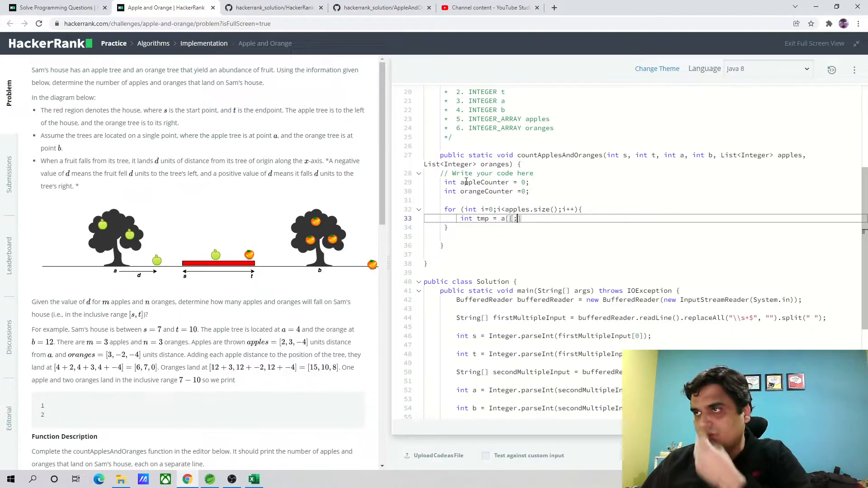
pyautogui.write('apples')
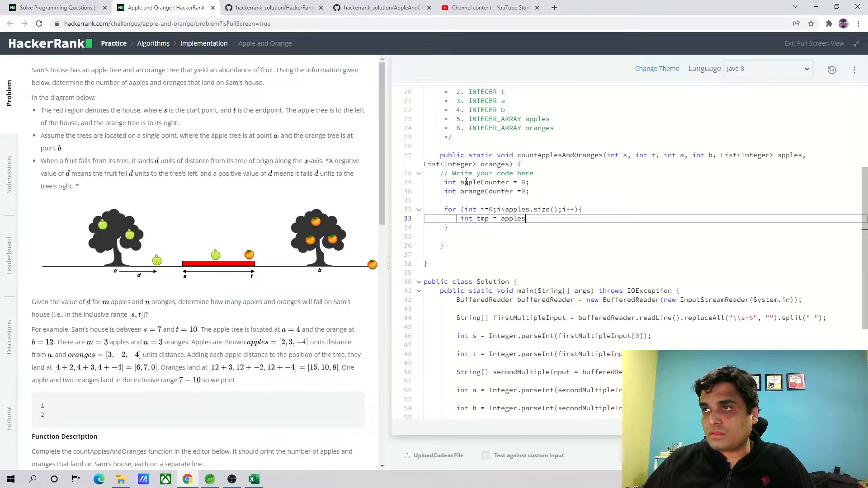
pyautogui.write('.g')
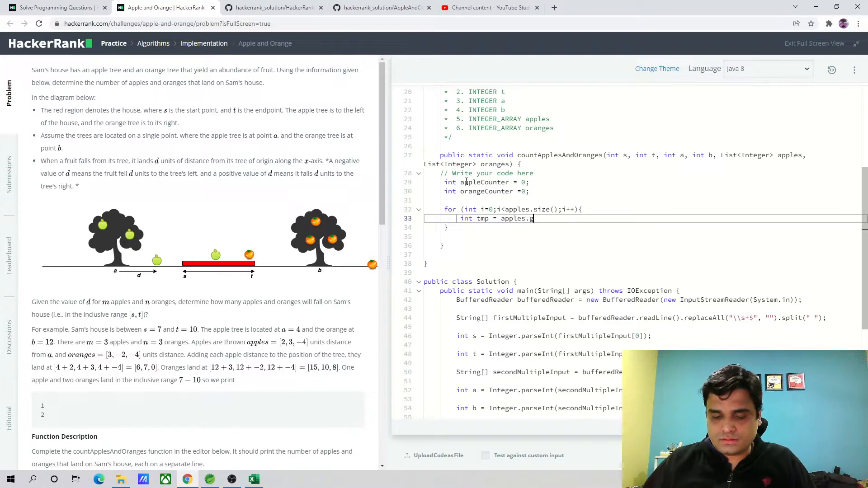
pyautogui.write('et(i) +a')
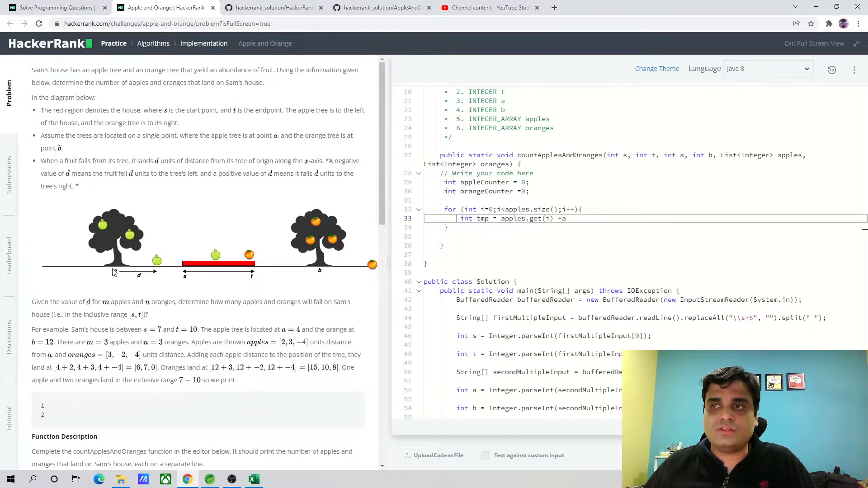
pyautogui.moveTo(113, 288)
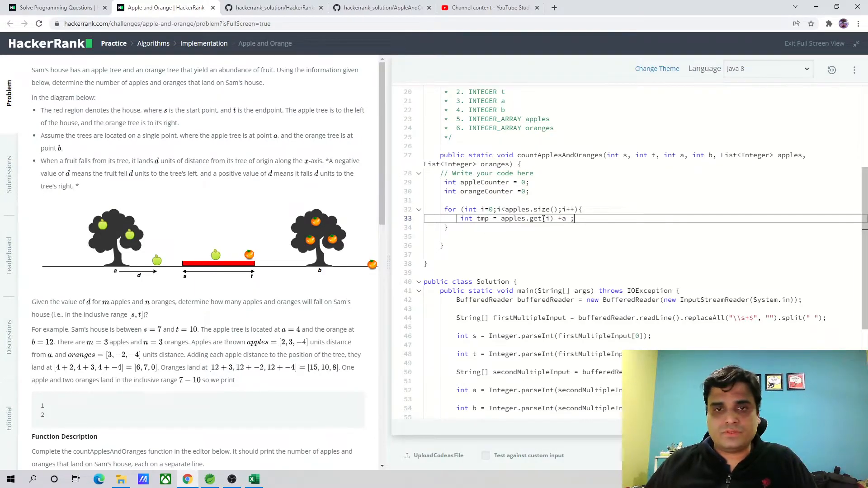
# - Add an if block that runs appleCounter++ when tmp lies between s and t
pyautogui.write('if')
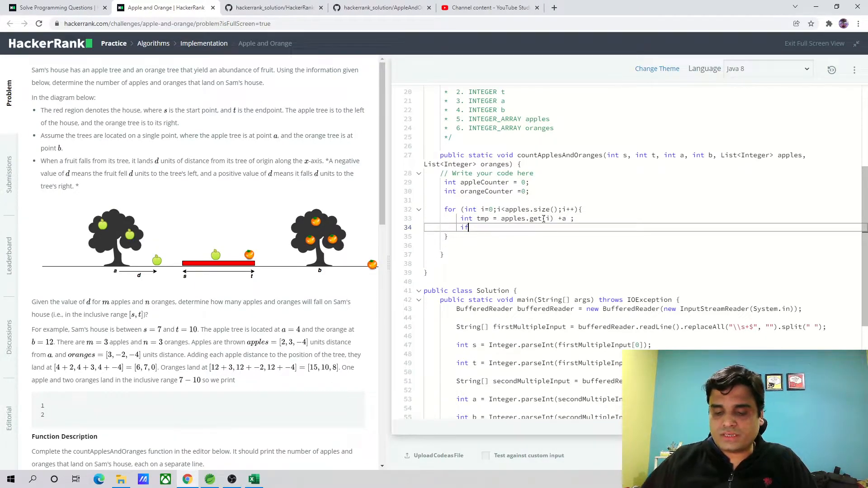
pyautogui.write('(tmp)')
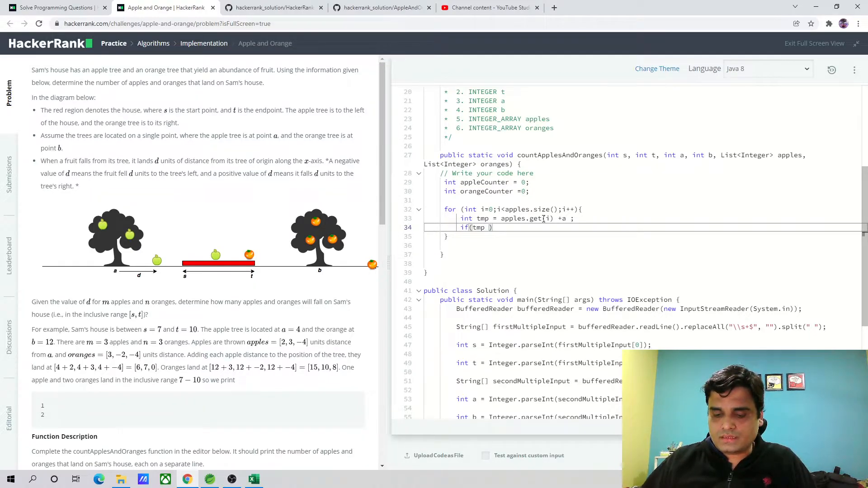
pyautogui.write('>>=')
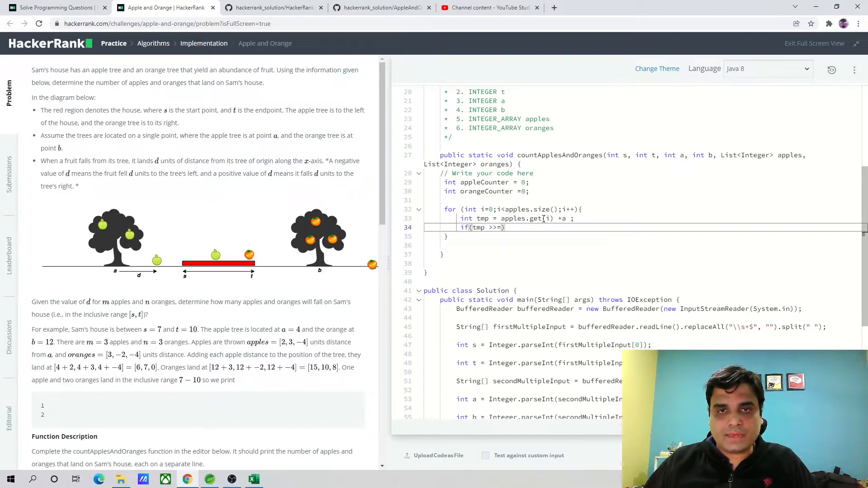
pyautogui.write('s')
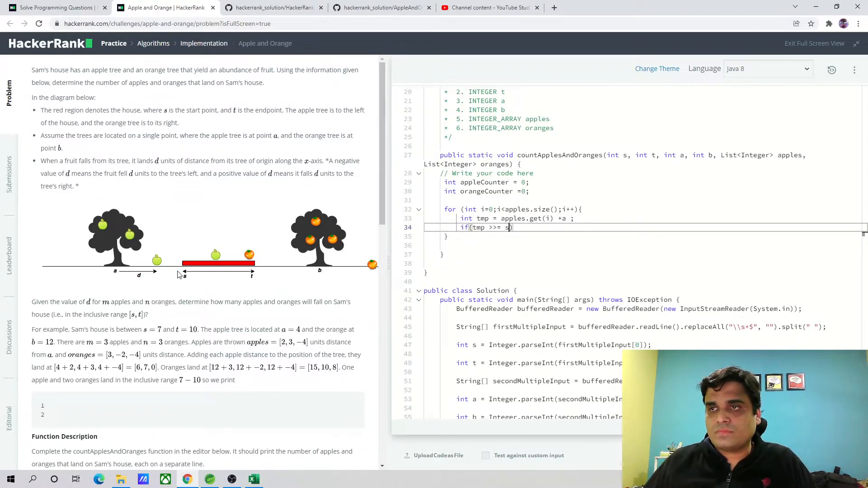
pyautogui.moveTo(416, 266)
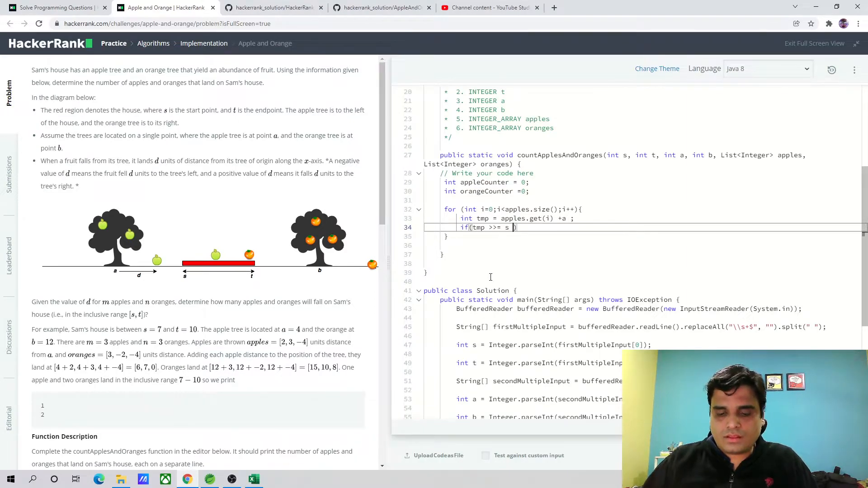
pyautogui.write('&&')
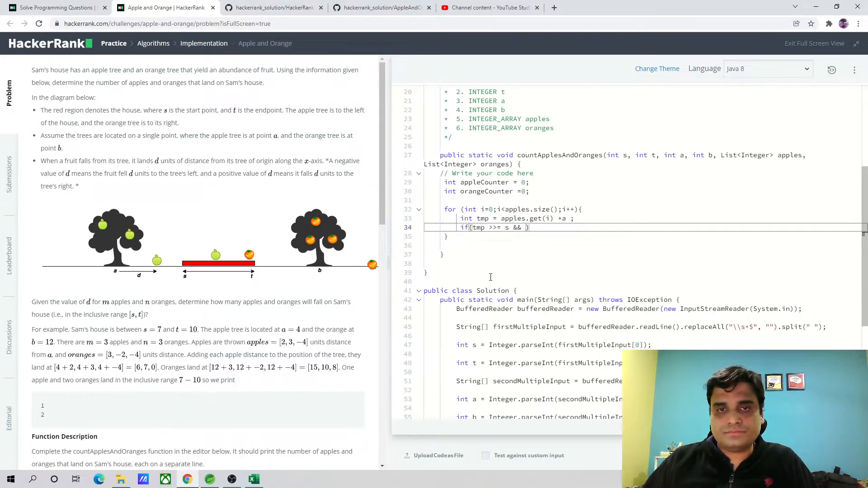
pyautogui.write('tmp')
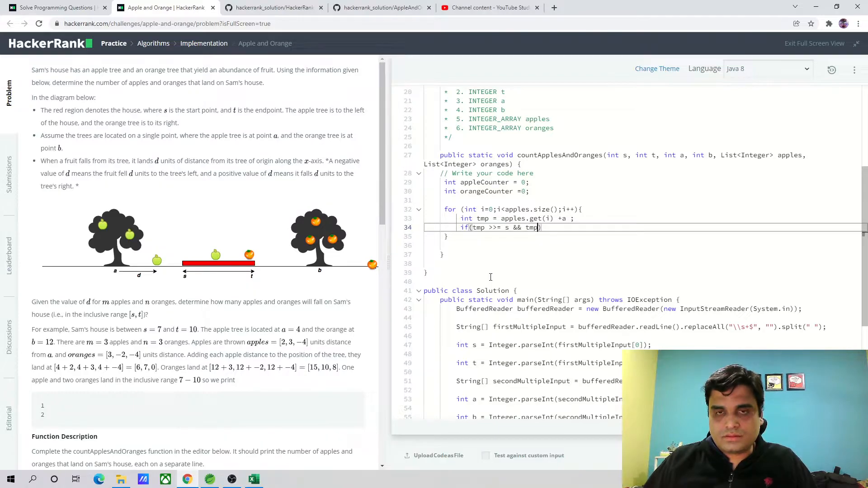
pyautogui.write('<=t')
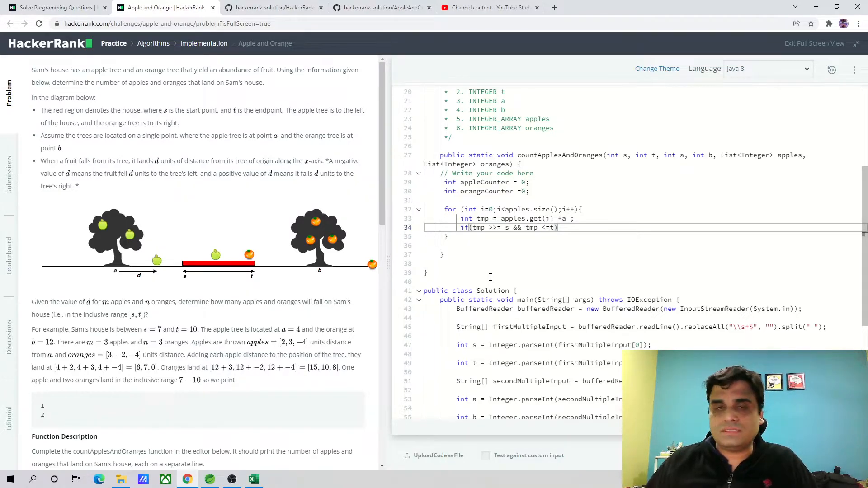
pyautogui.write('{}')
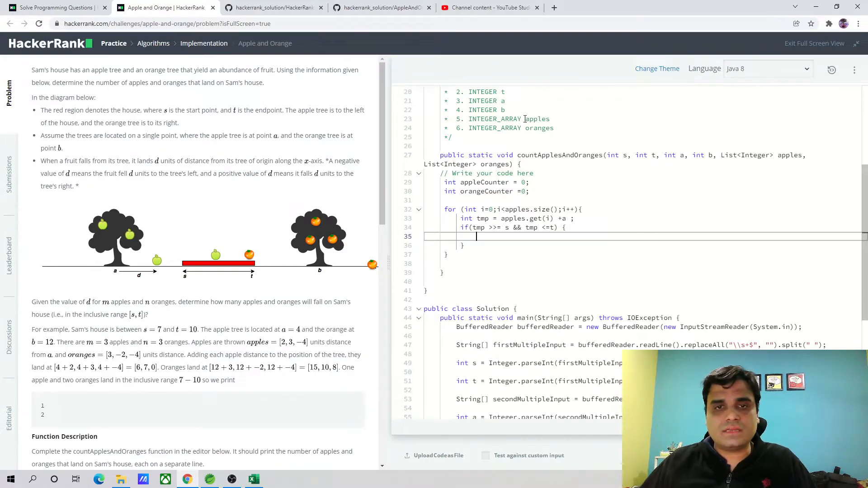
pyautogui.doubleClick(484, 182)
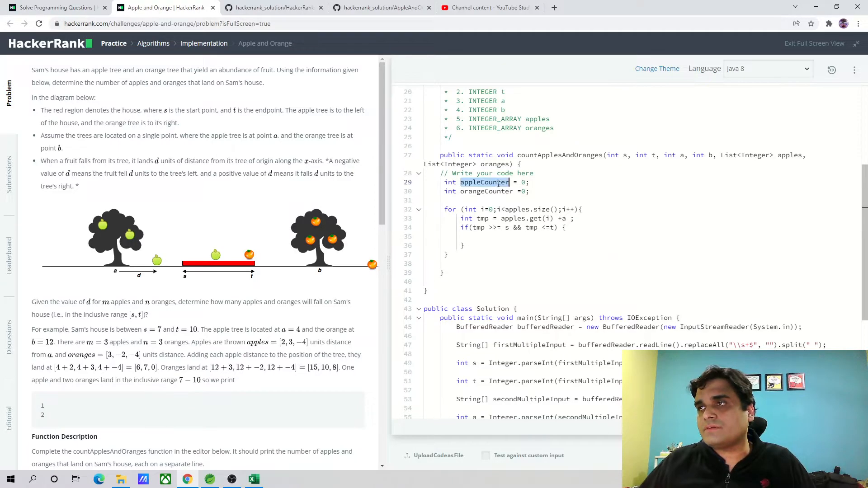
pyautogui.write('appleCounter')
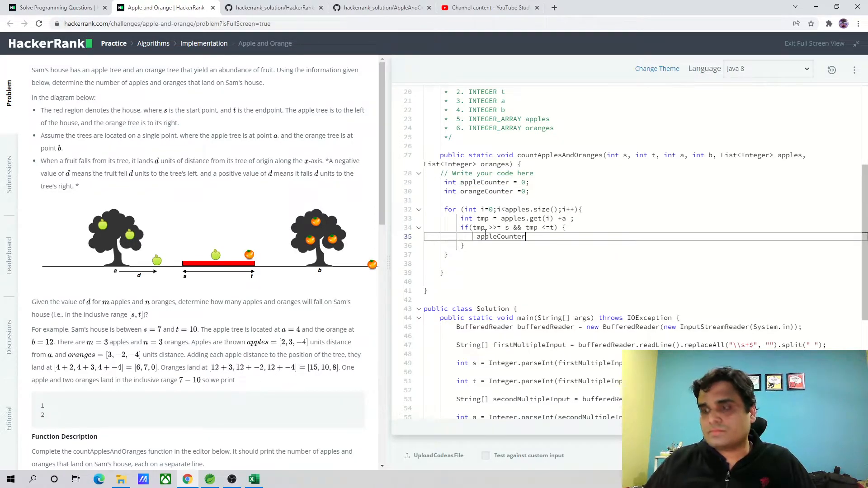
pyautogui.write('++;')
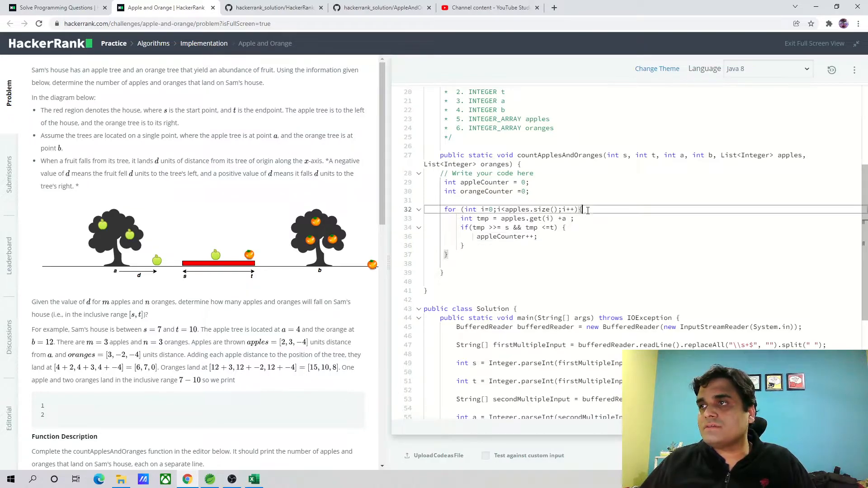
# - Duplicate the apple loop below as an orange loop using oranges, b and orangeCounter
pyautogui.moveTo(582, 210); pyautogui.dragTo(448, 253)
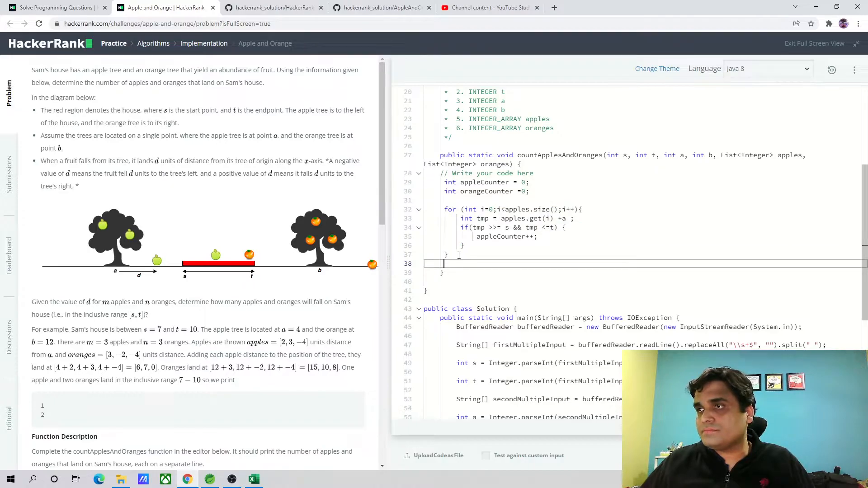
pyautogui.press('Enter')
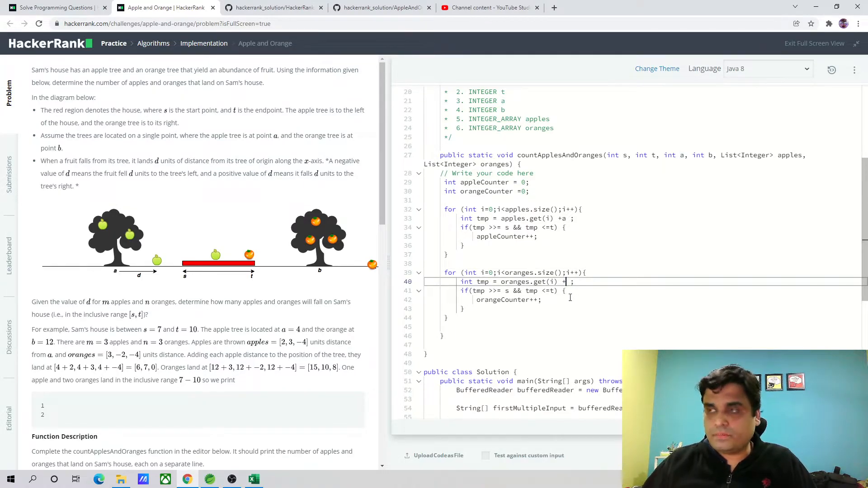
pyautogui.write('b')
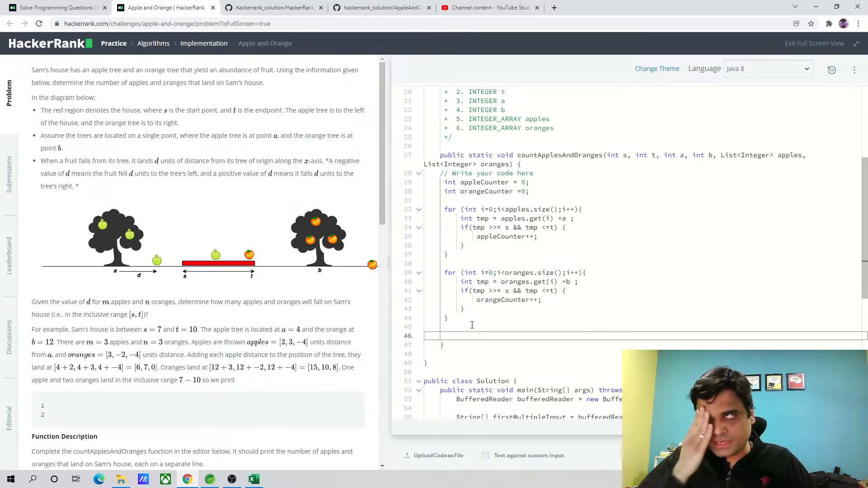
# - Add System.out.println(appleCounter); after the loops
pyautogui.write('Syste')
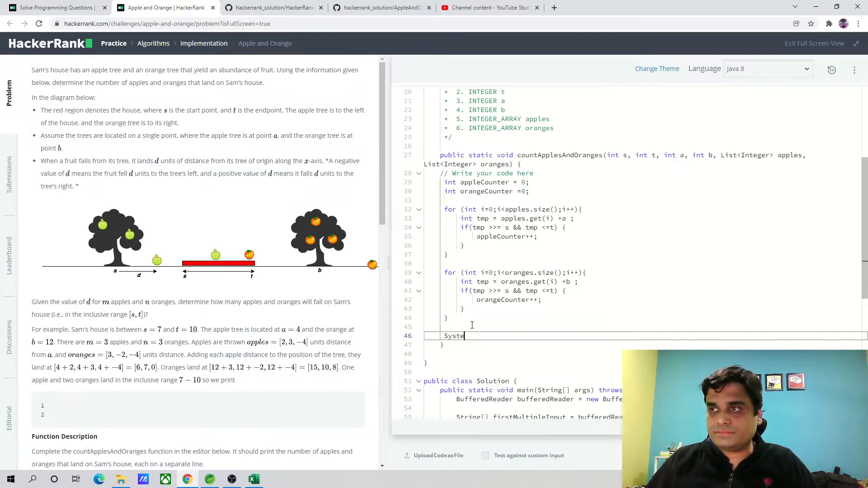
pyautogui.write('m.pout')
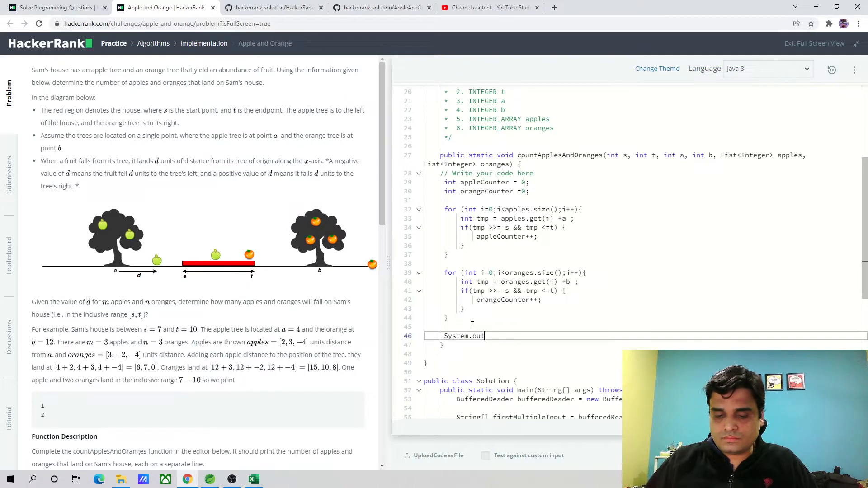
pyautogui.write('.pi')
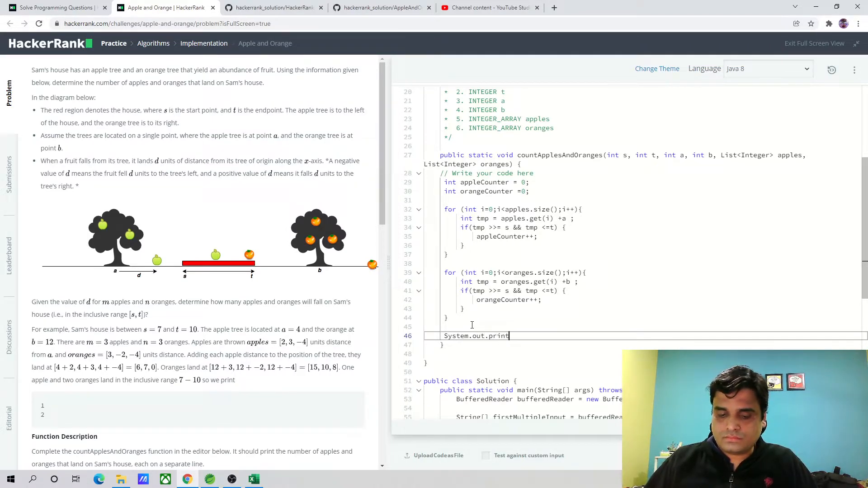
pyautogui.write('ln()')
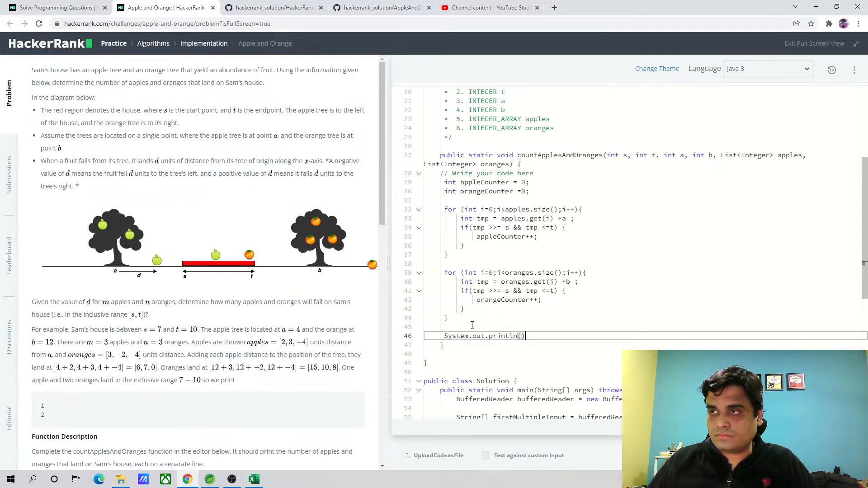
pyautogui.write(';')
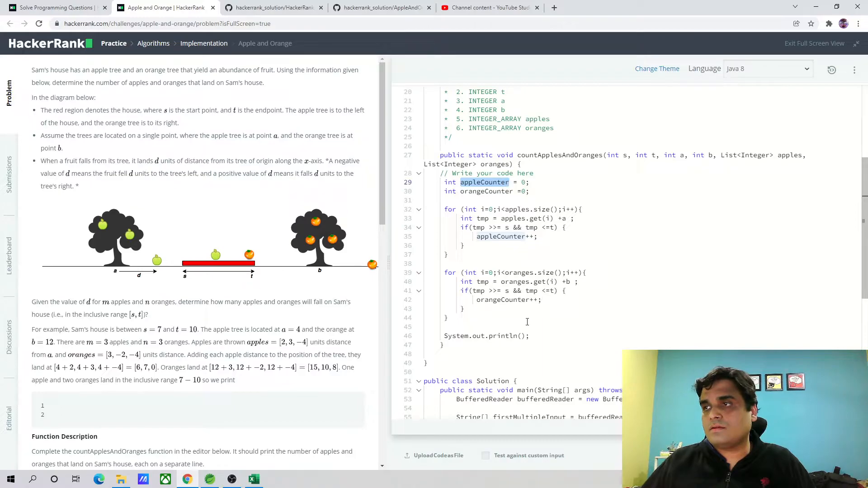
pyautogui.write('appleCounter')
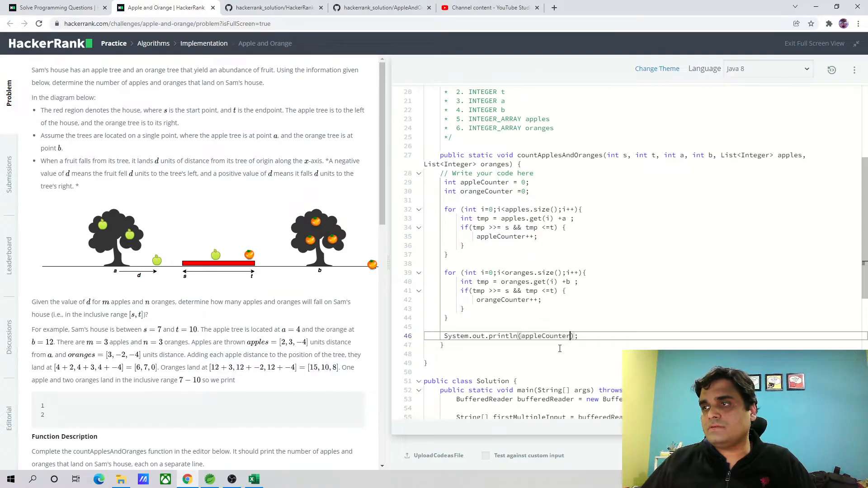
# - Duplicate the print line below so it prints orangeCounter
pyautogui.tripleClick(509, 336)
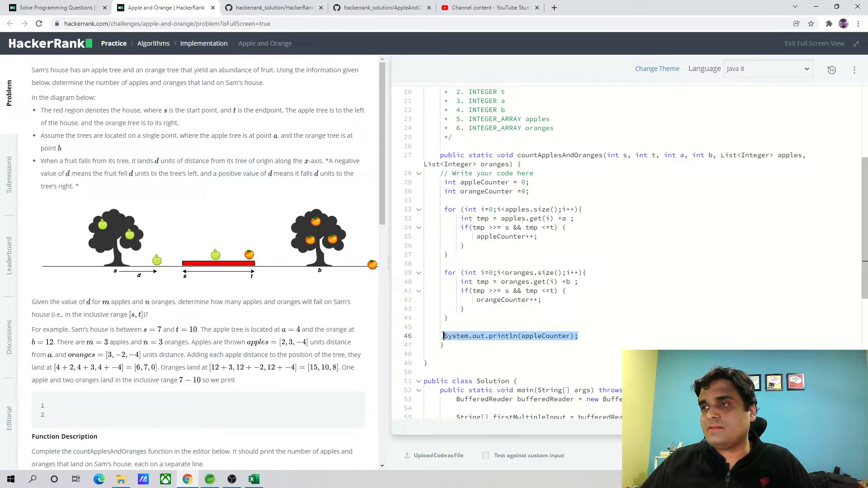
pyautogui.click(582, 336)
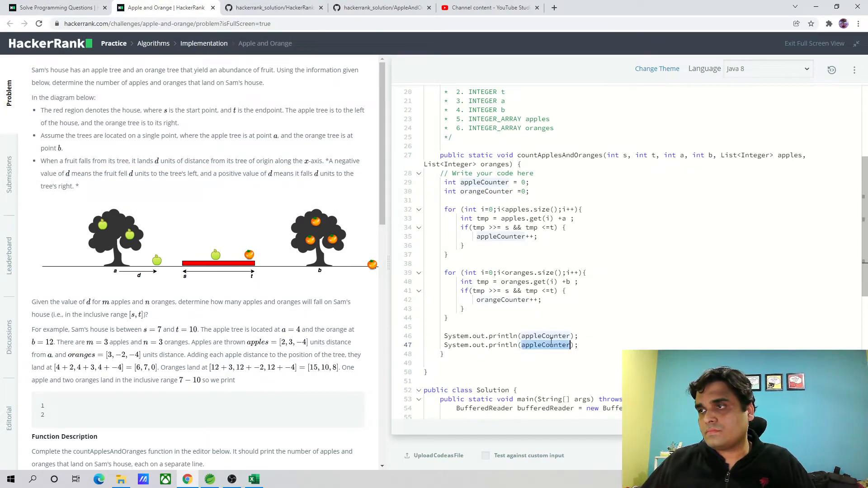
pyautogui.write('orangeCounter')
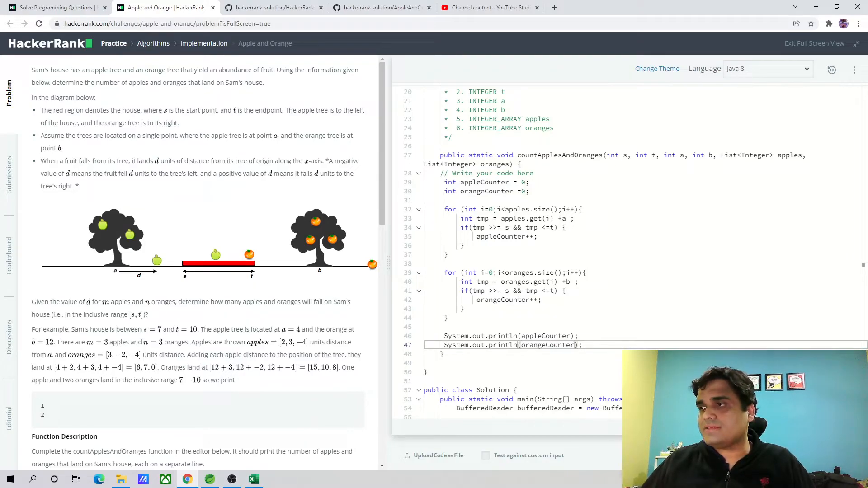
pyautogui.scroll(-3)
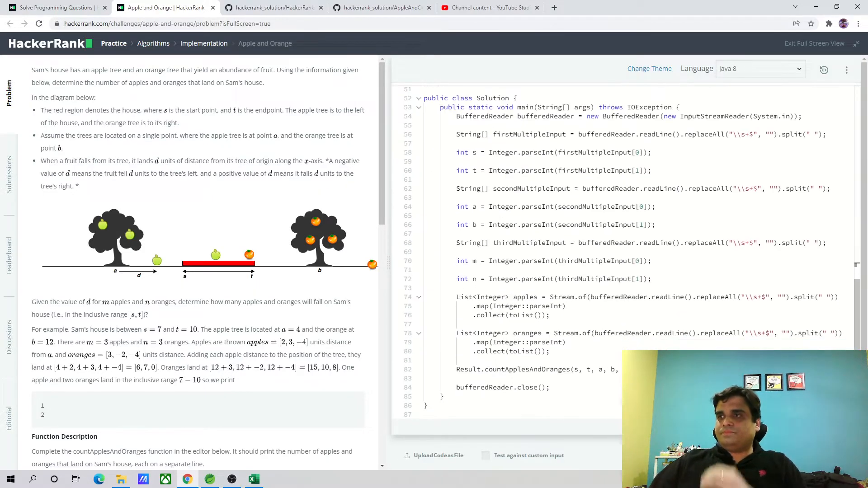
# - Run the code, then change the flagged >>= comparison on line 41 to >=
pyautogui.click(765, 273)
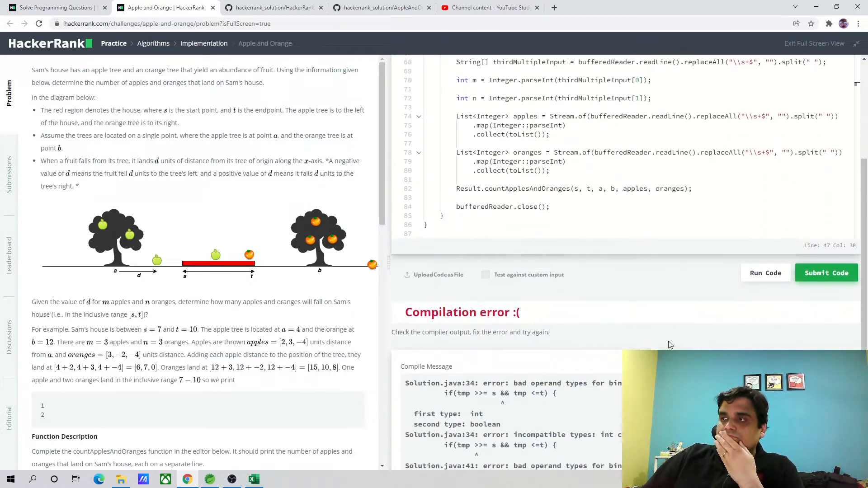
pyautogui.scroll(-3)
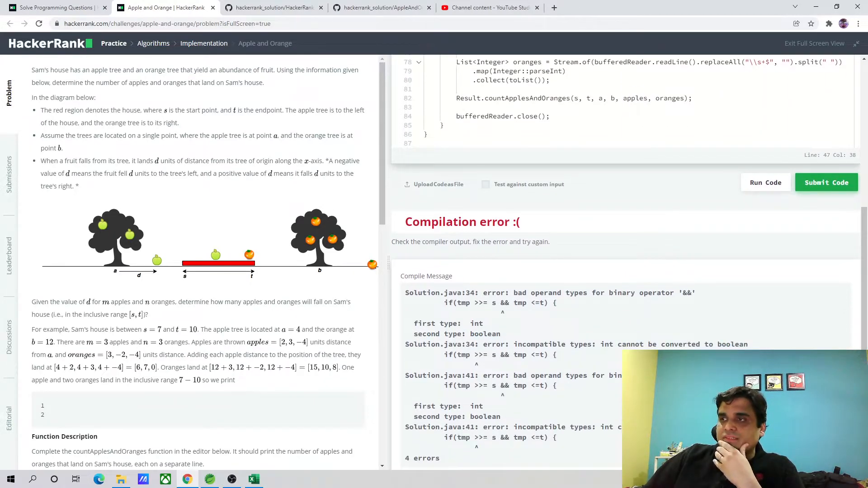
pyautogui.moveTo(580, 352)
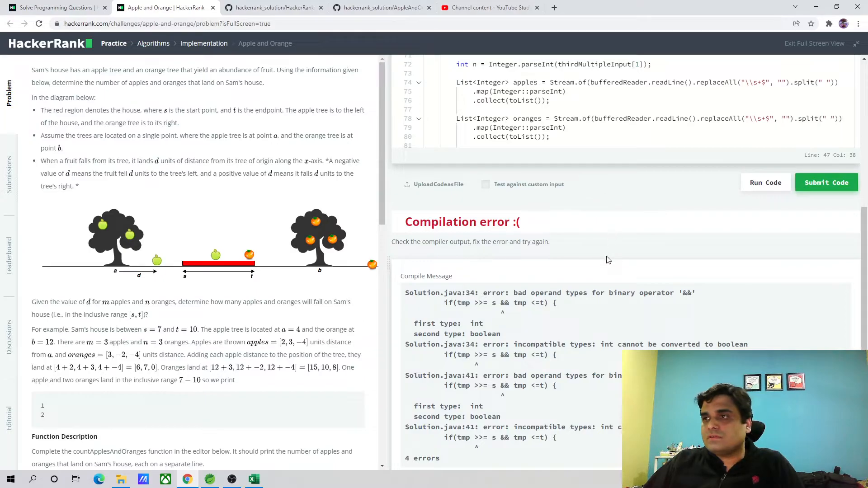
pyautogui.moveTo(603, 307)
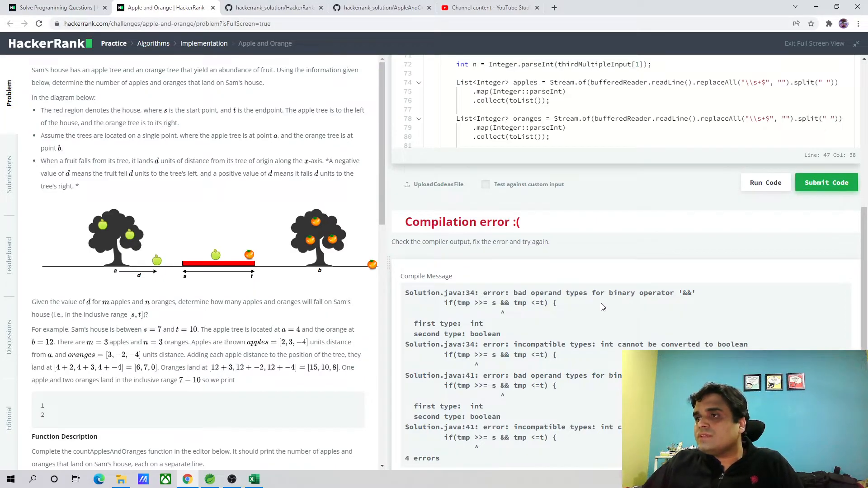
pyautogui.moveTo(614, 293)
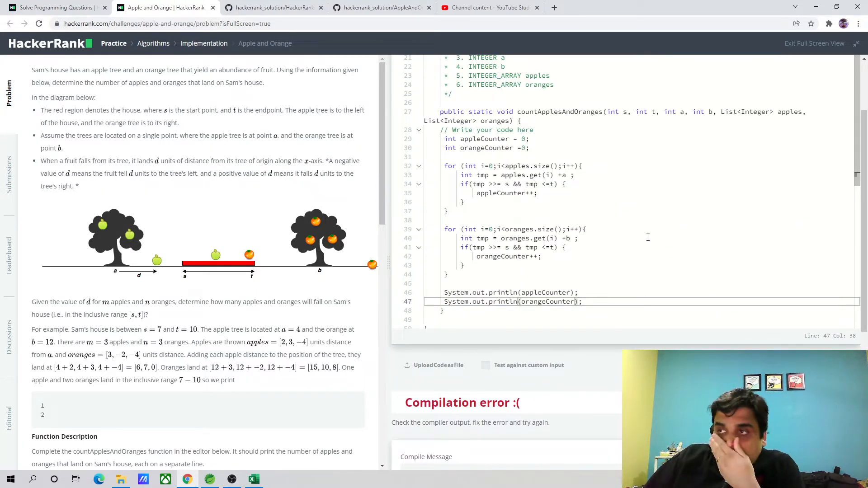
pyautogui.moveTo(598, 265)
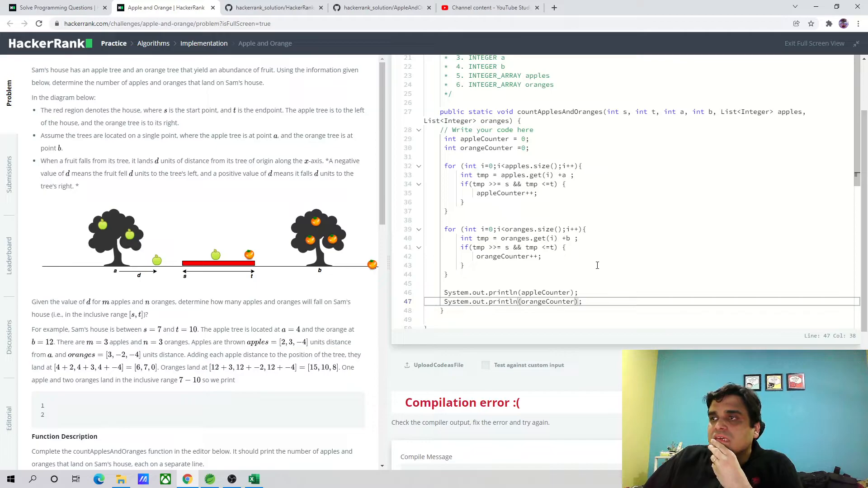
pyautogui.click(497, 247)
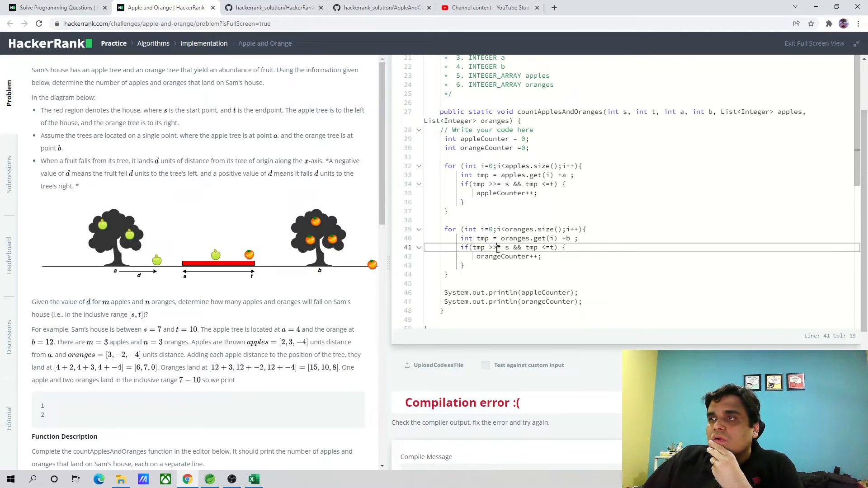
pyautogui.press('Backspace')
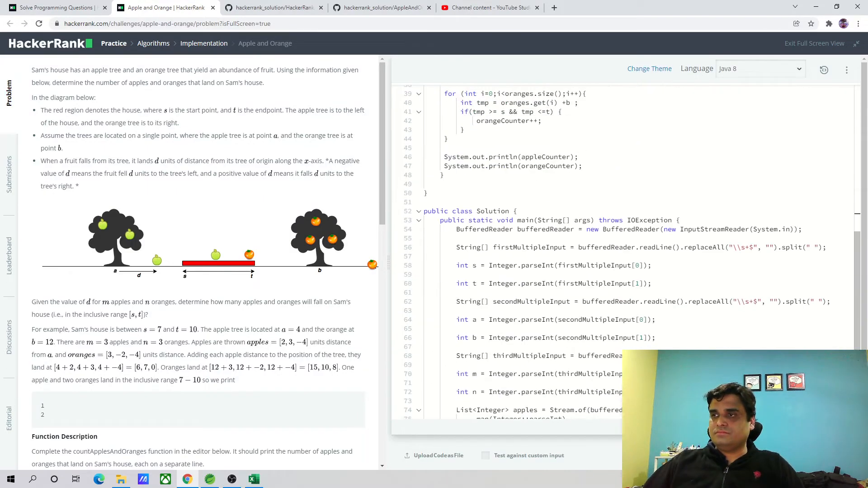
# - Rerun the fixed code on the sample test, then submit it against all test cases
pyautogui.click(766, 217)
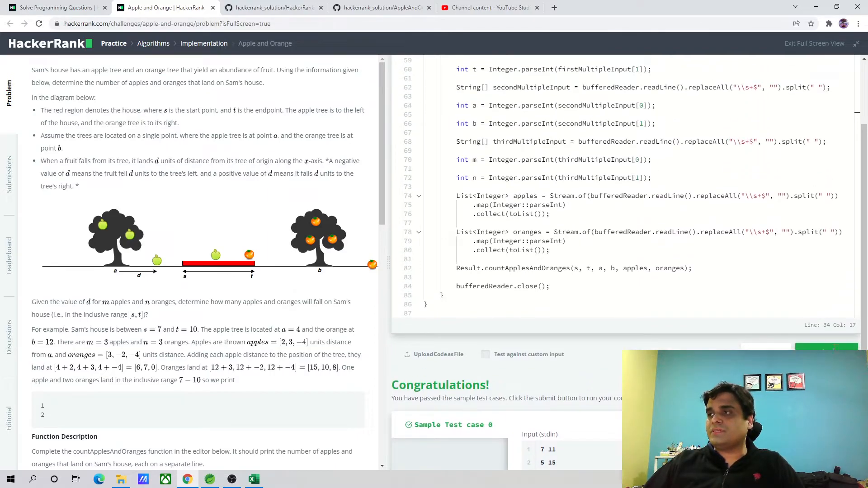
pyautogui.click(826, 286)
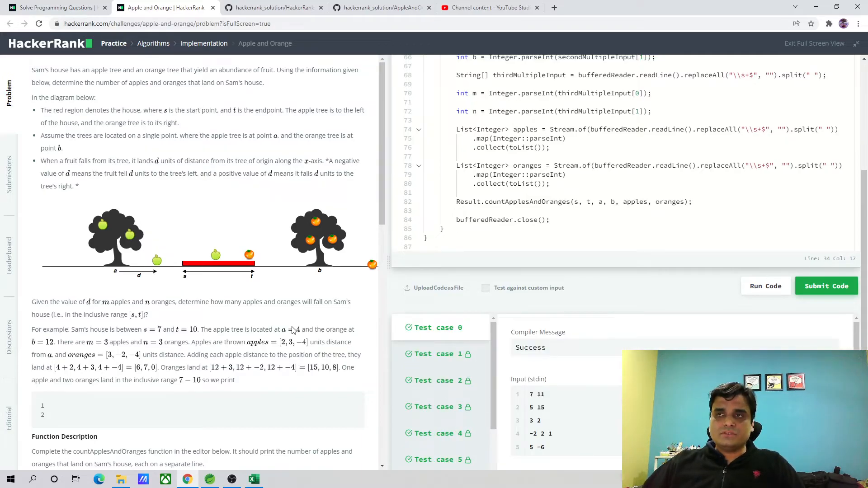
pyautogui.click(827, 286)
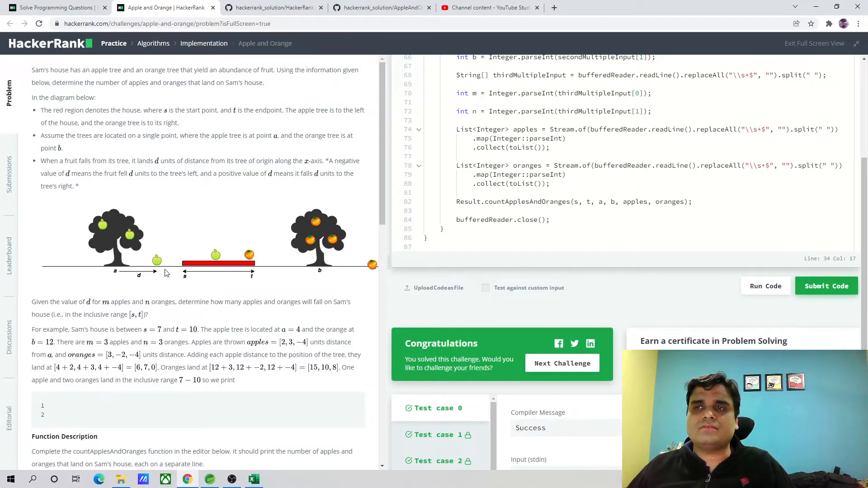
pyautogui.moveTo(170, 263)
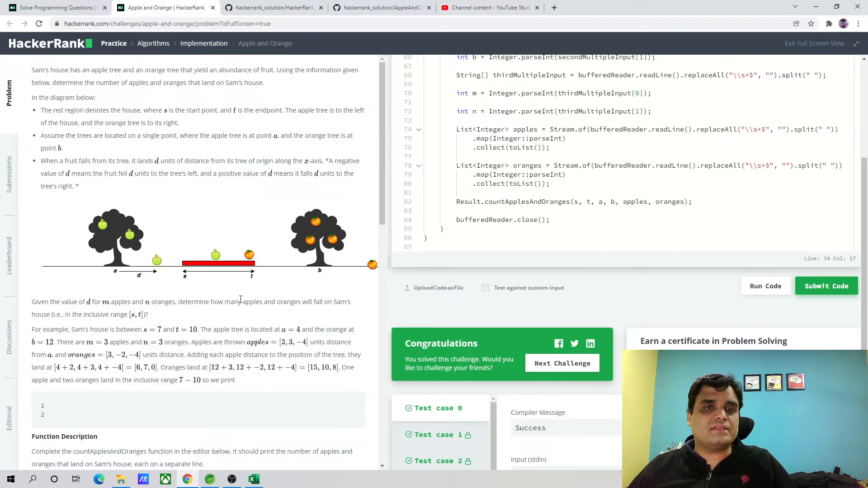
pyautogui.moveTo(219, 432)
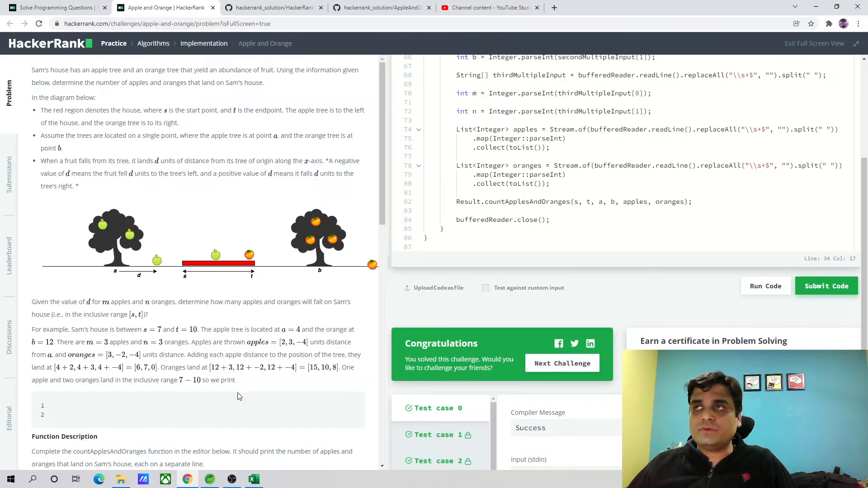
pyautogui.moveTo(283, 284)
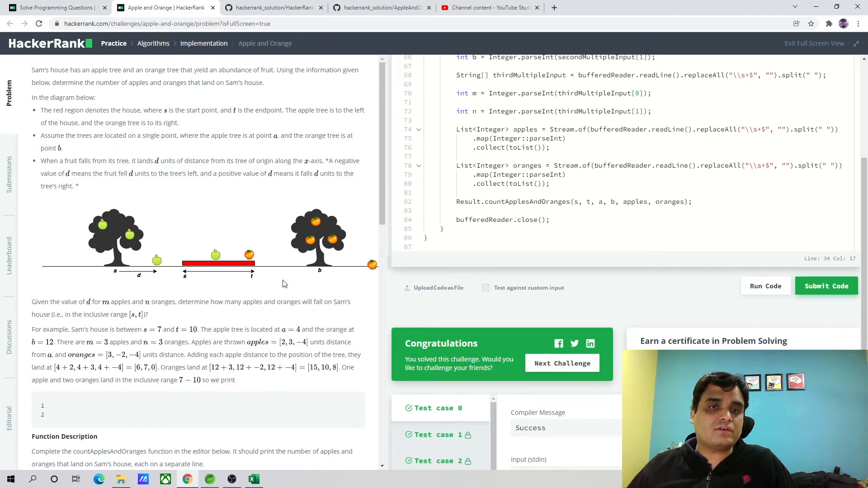
pyautogui.moveTo(111, 304)
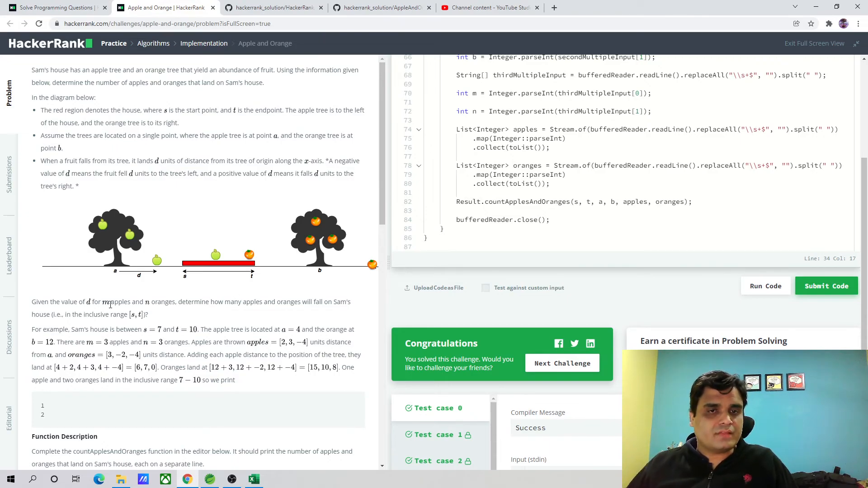